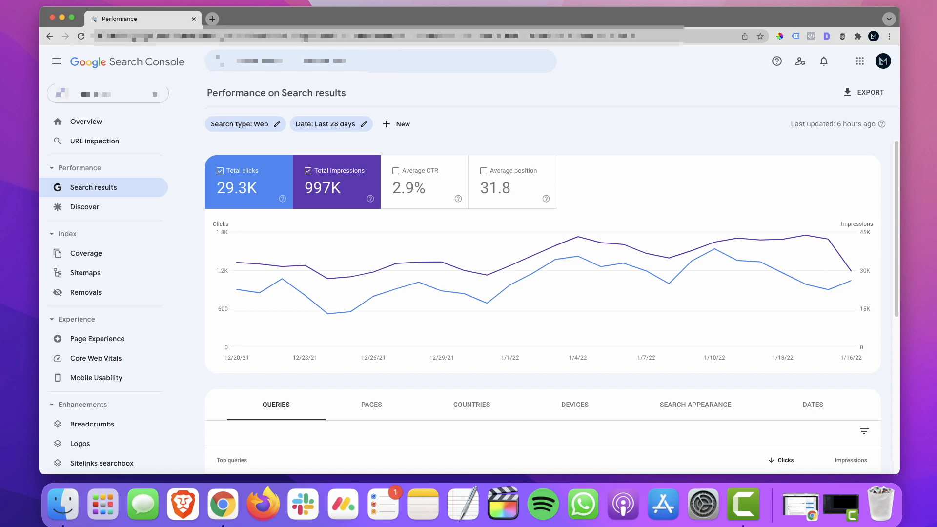
{"action": "mouse_move", "coordinate": [509, 131]}
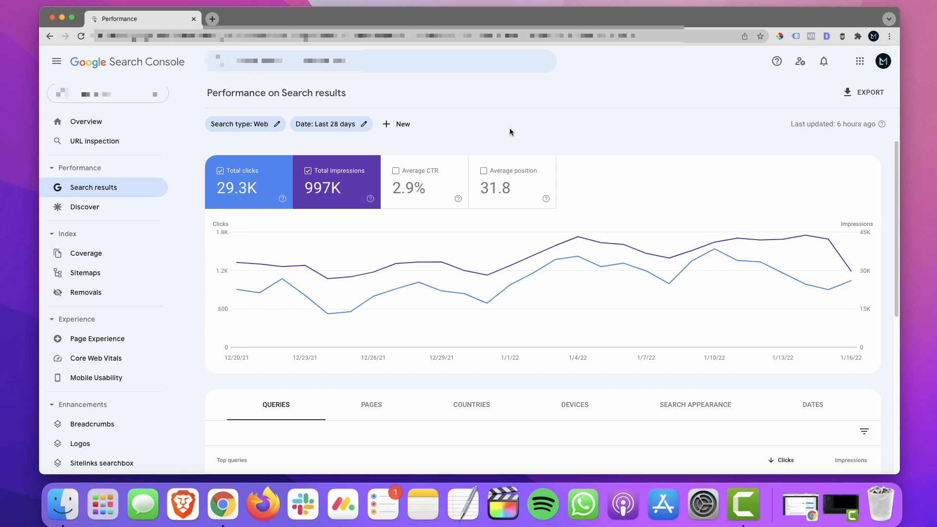
{"action": "mouse_move", "coordinate": [331, 124]}
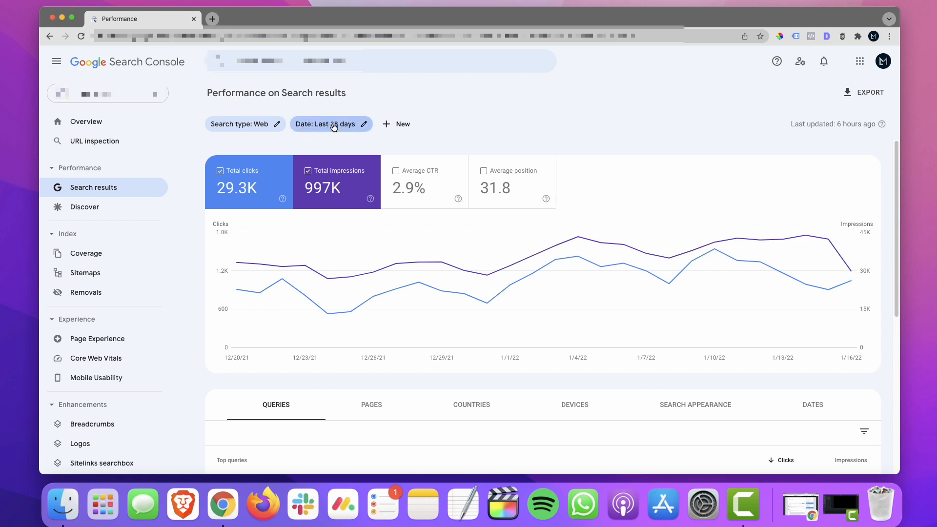
Enable the Average CTR and Average position metrics on the Performance report
{"action": "left_click", "coordinate": [511, 181]}
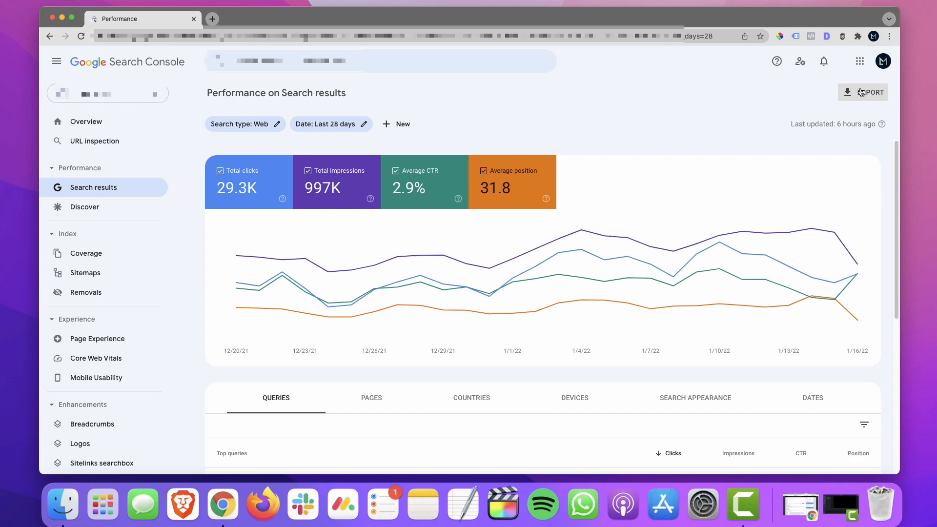
Export the performance query data to a new Google Sheets spreadsheet
{"action": "left_click", "coordinate": [862, 91]}
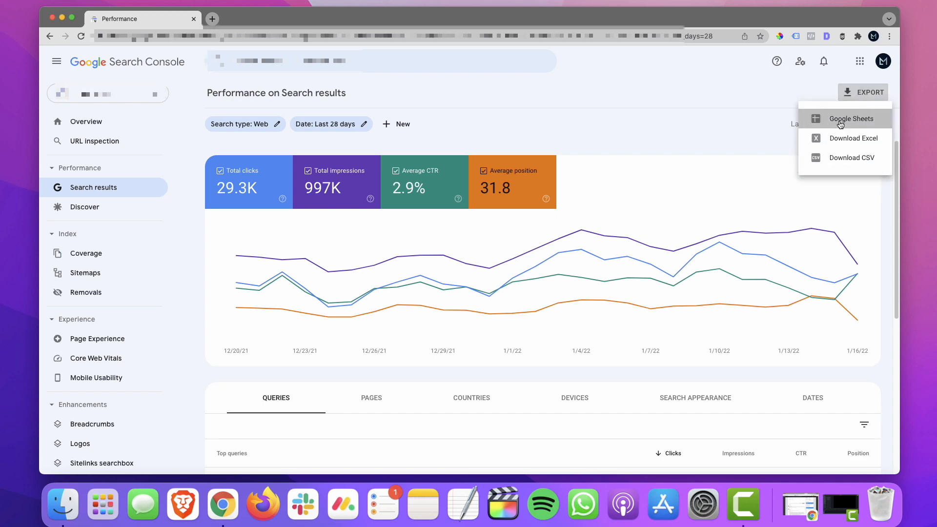
{"action": "left_click", "coordinate": [850, 118]}
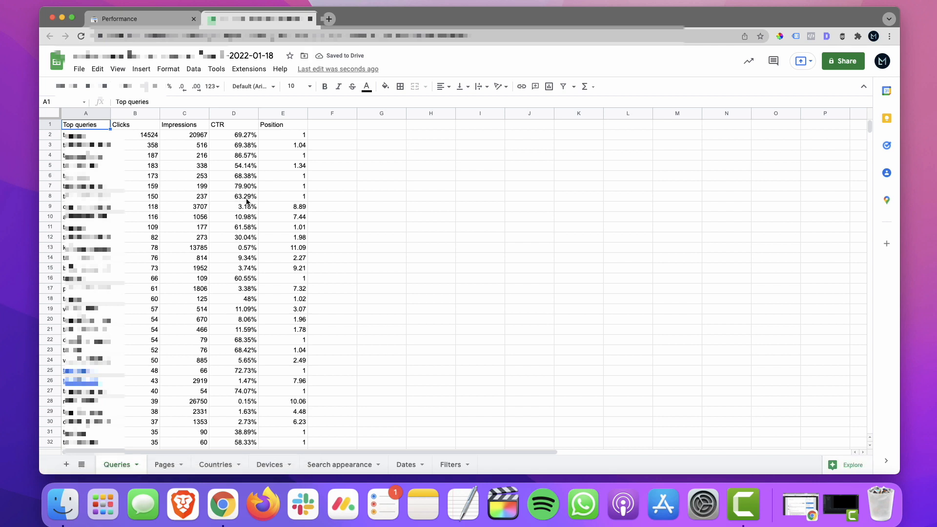
{"action": "mouse_move", "coordinate": [166, 140]}
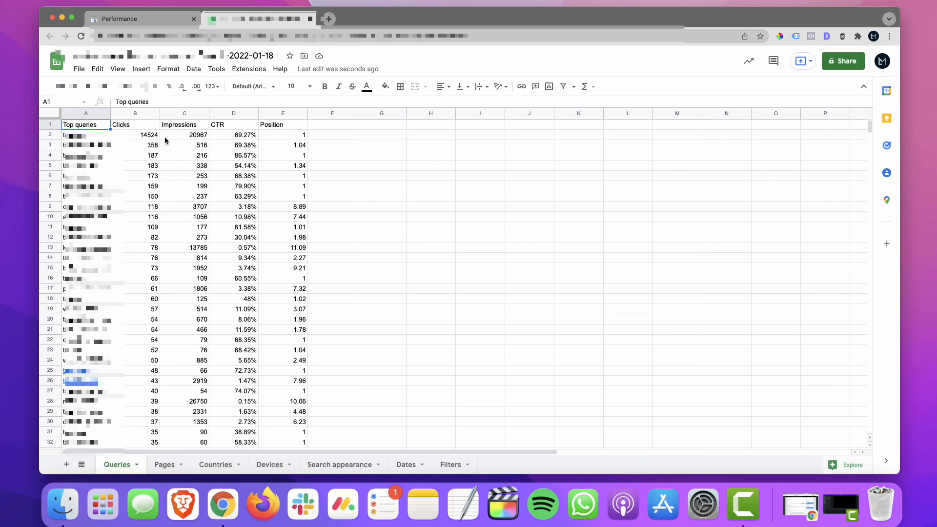
{"action": "mouse_move", "coordinate": [109, 113]}
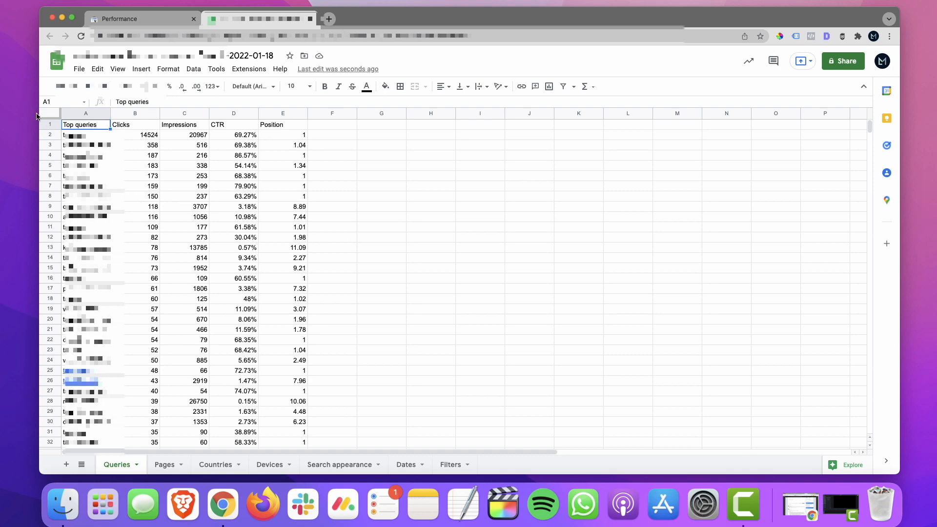
Widen the query column, resize and centre Clicks–Position columns, and bold row 1
{"action": "left_click", "coordinate": [298, 86]}
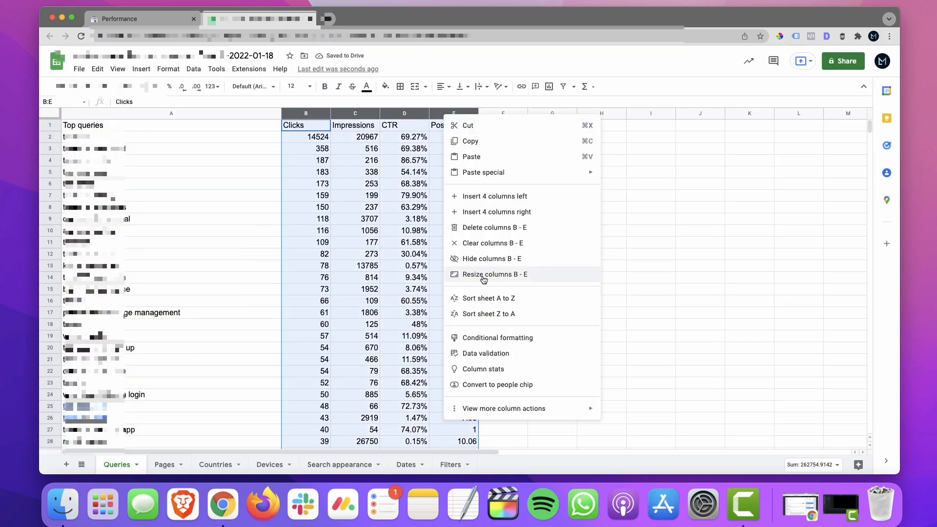
{"action": "left_click", "coordinate": [493, 274]}
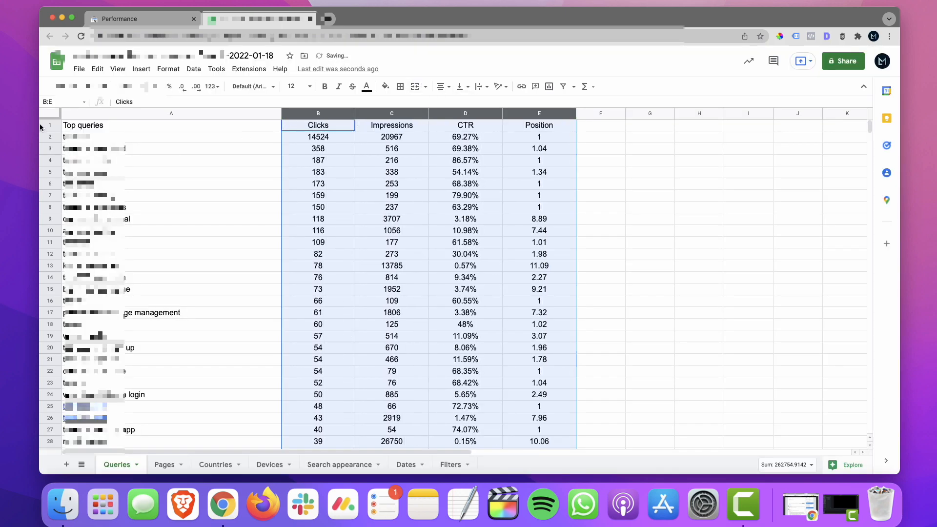
{"action": "left_click", "coordinate": [171, 184]}
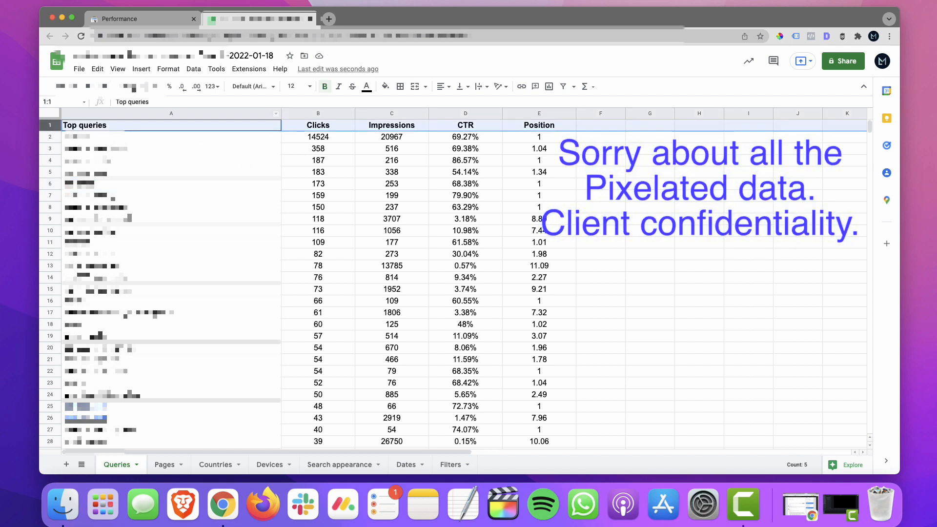
Freeze header row 1 via View > Freeze and scroll to confirm it stays visible
{"action": "left_click", "coordinate": [118, 68]}
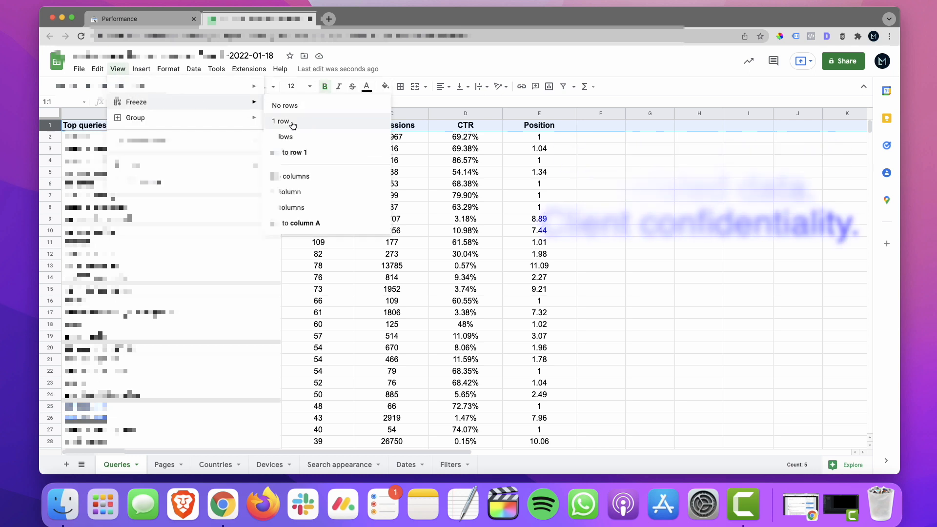
{"action": "left_click", "coordinate": [281, 121]}
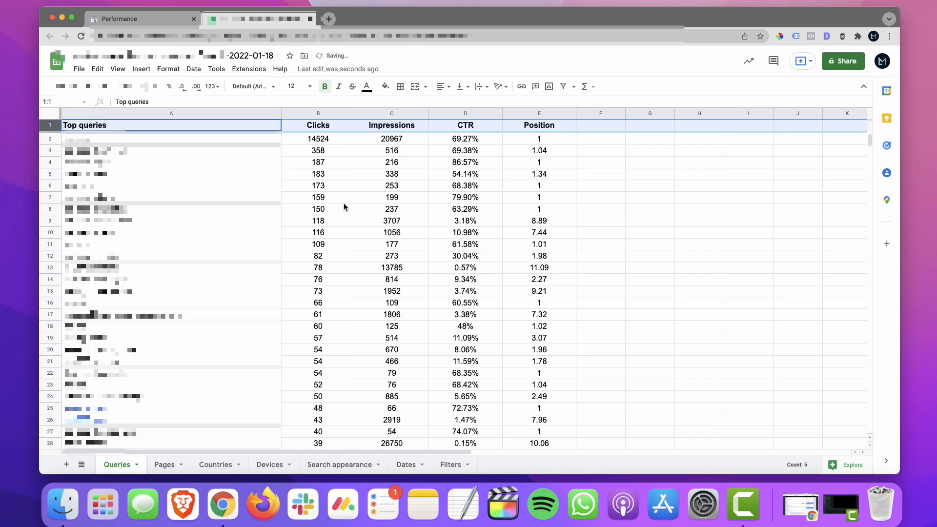
{"action": "scroll", "scroll_direction": "down", "scroll_amount": 3}
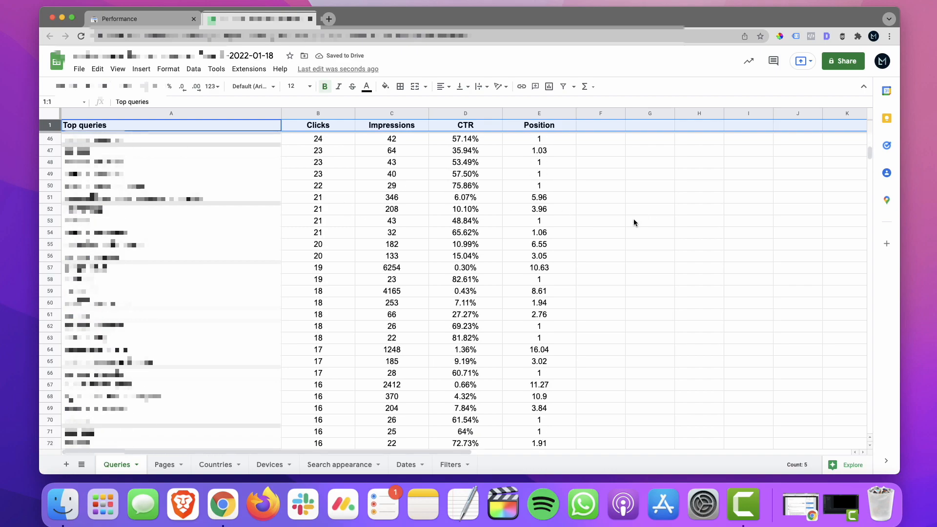
{"action": "scroll", "scroll_direction": "down", "scroll_amount": 3}
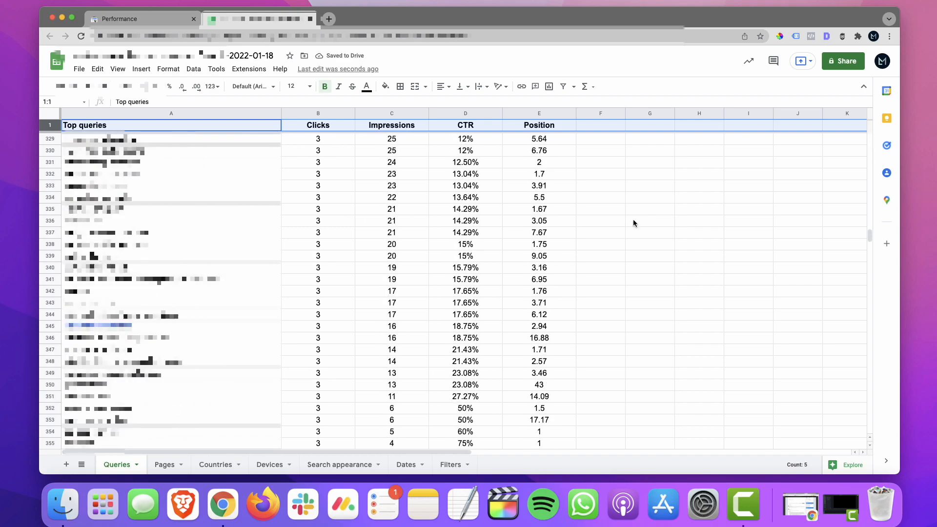
{"action": "scroll", "scroll_direction": "down", "scroll_amount": 3}
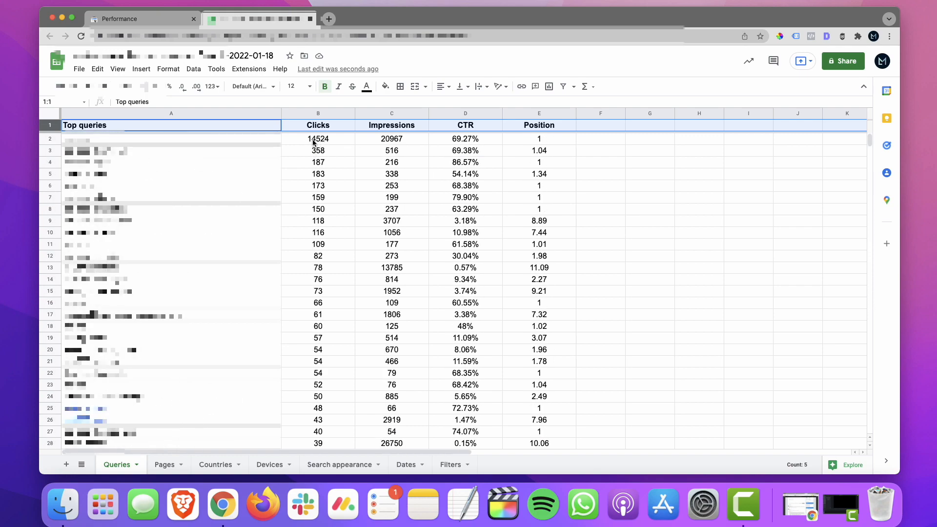
{"action": "mouse_move", "coordinate": [293, 169]}
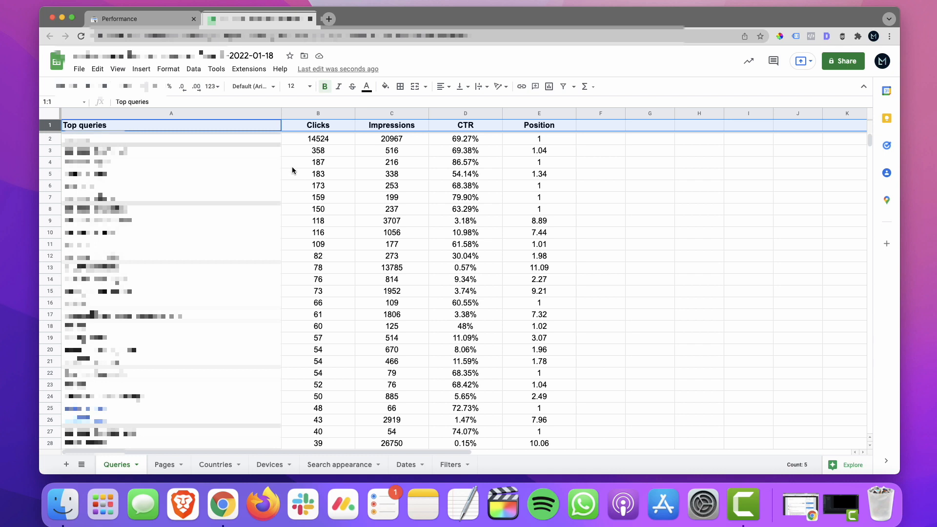
Sort the sheet by column B (Clicks) A to Z, then select an Impressions cell
{"action": "left_click", "coordinate": [318, 138]}
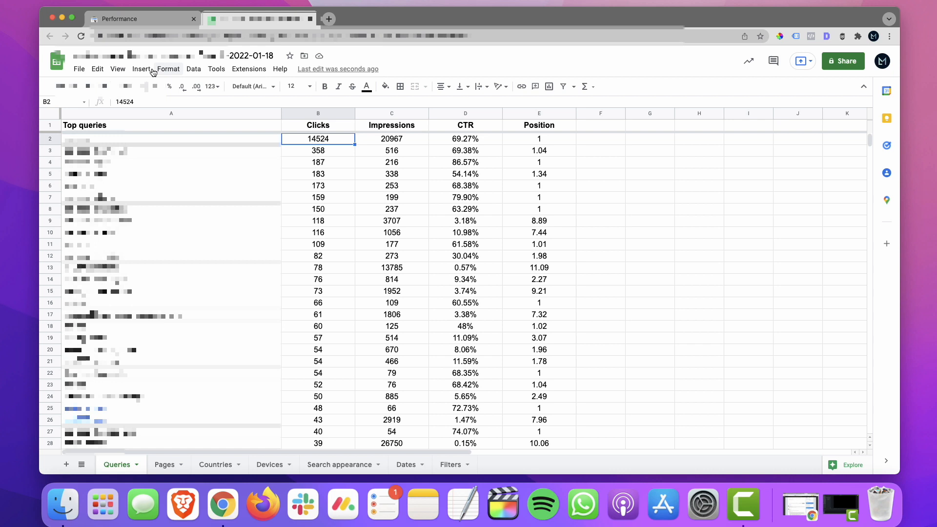
{"action": "left_click", "coordinate": [193, 69]}
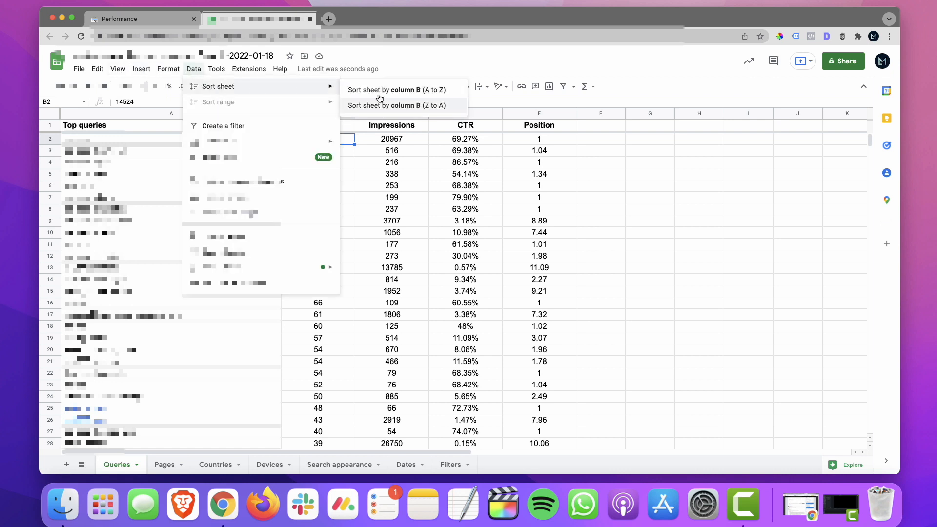
{"action": "left_click", "coordinate": [395, 90]}
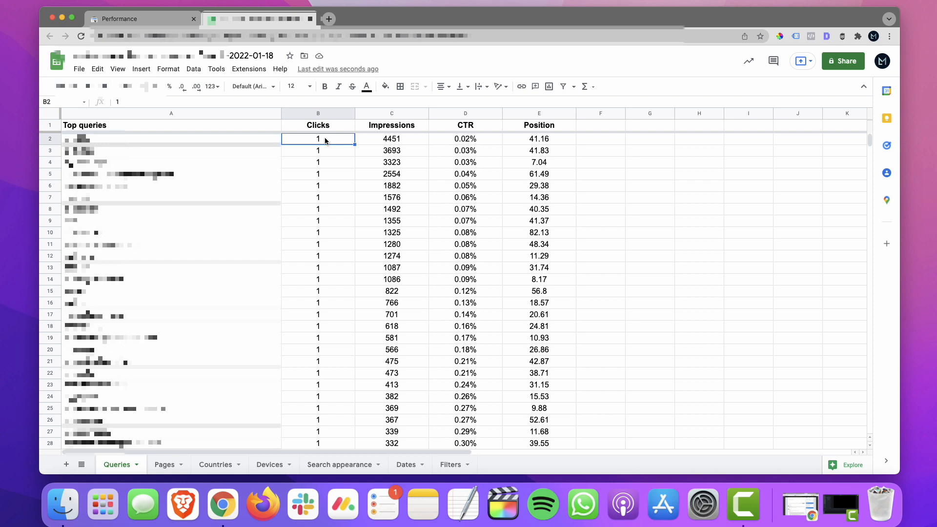
{"action": "mouse_move", "coordinate": [310, 155]}
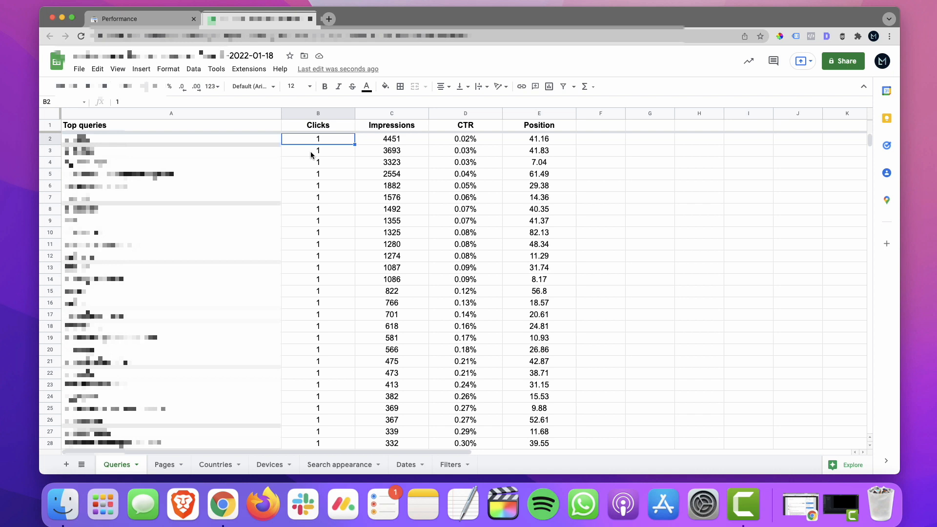
{"action": "mouse_move", "coordinate": [315, 193]}
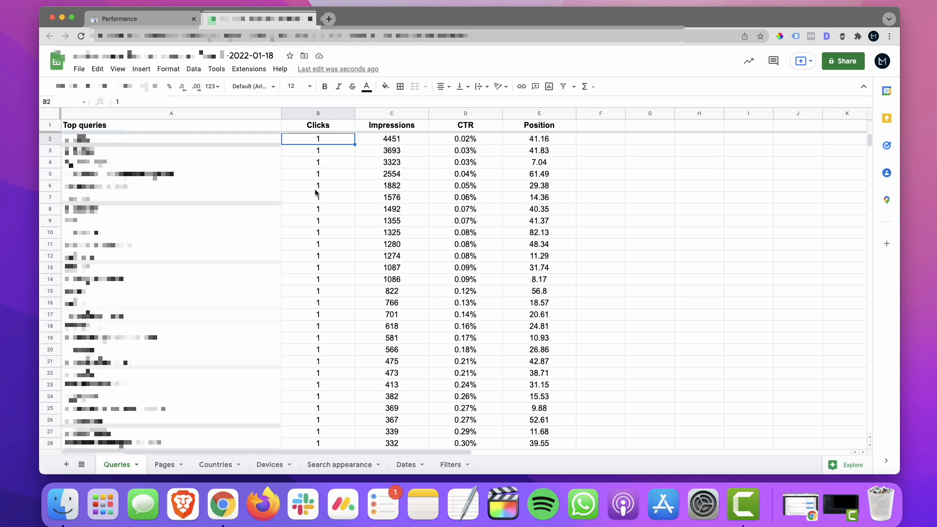
{"action": "mouse_move", "coordinate": [335, 161]}
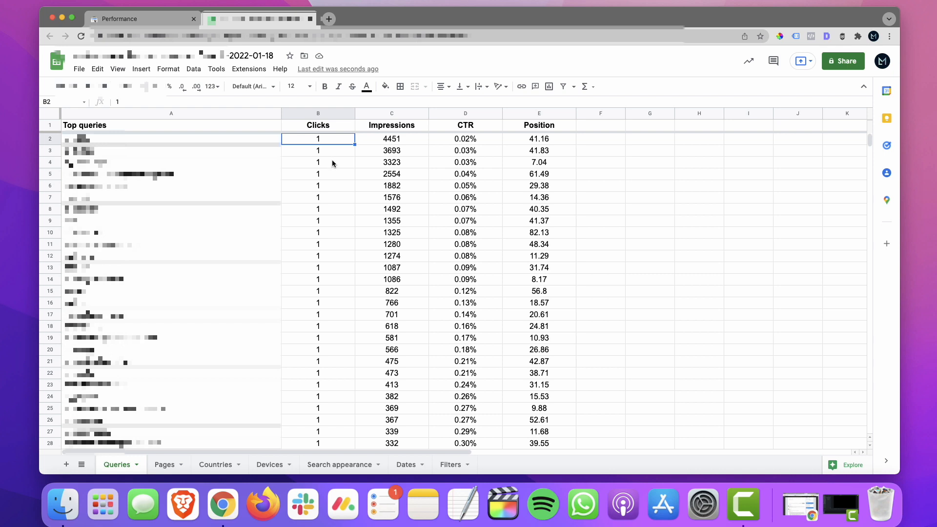
{"action": "mouse_move", "coordinate": [398, 129]}
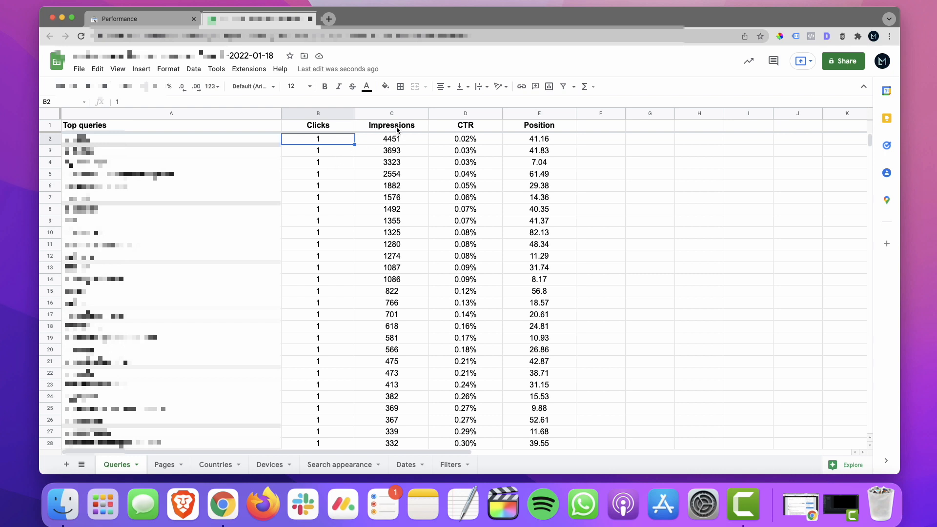
{"action": "left_click", "coordinate": [392, 138]}
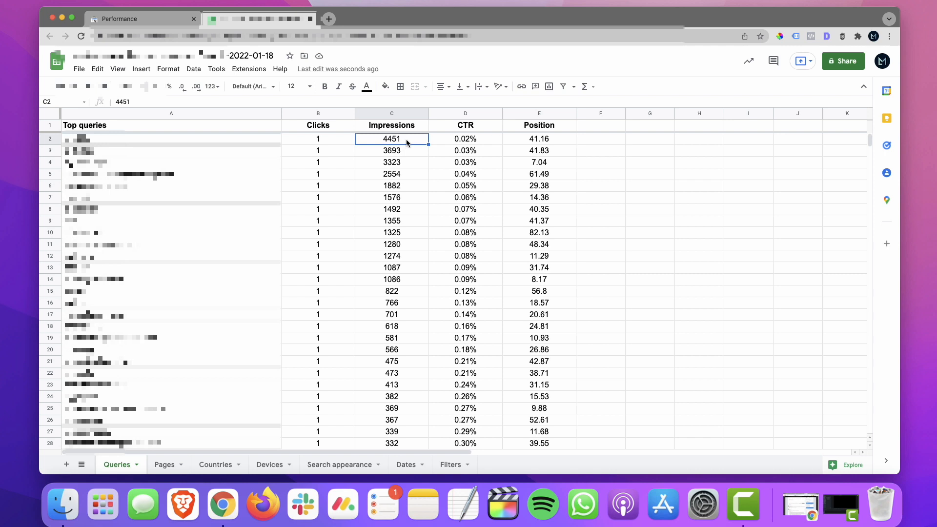
{"action": "right_click", "coordinate": [391, 139]}
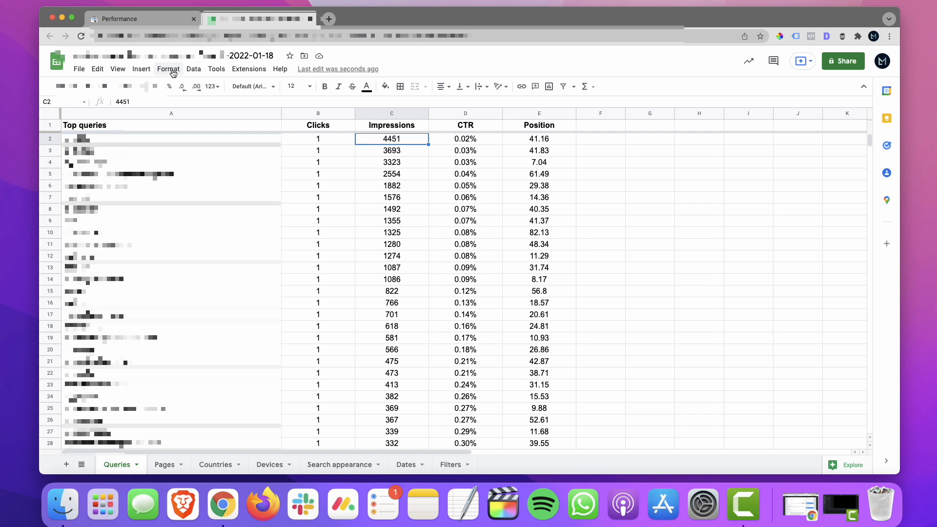
Create a filter on the header row and open the Impressions column's filter menu
{"action": "left_click", "coordinate": [193, 68]}
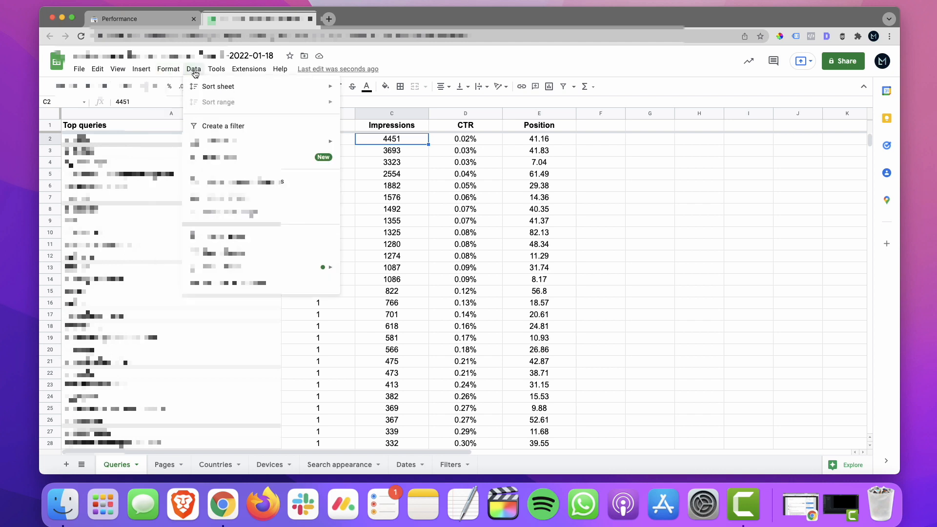
{"action": "left_click", "coordinate": [222, 126]}
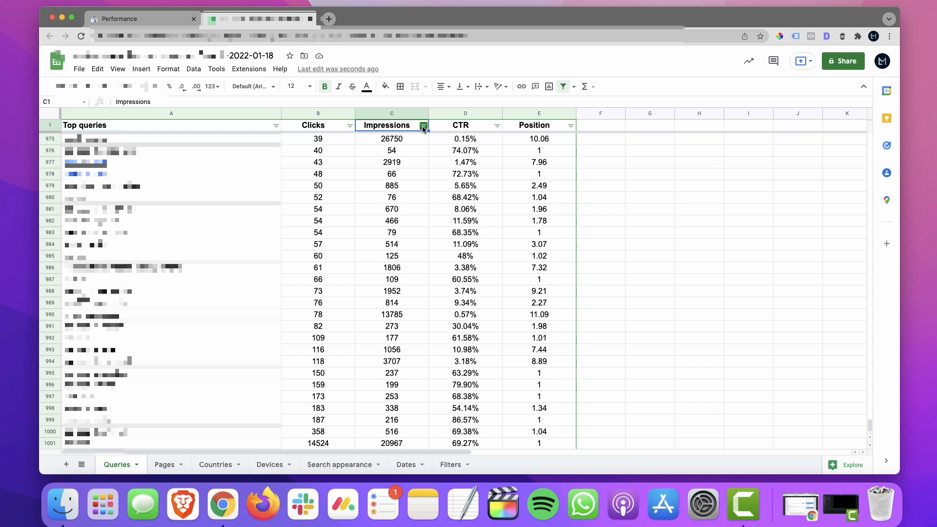
{"action": "left_click", "coordinate": [424, 126]}
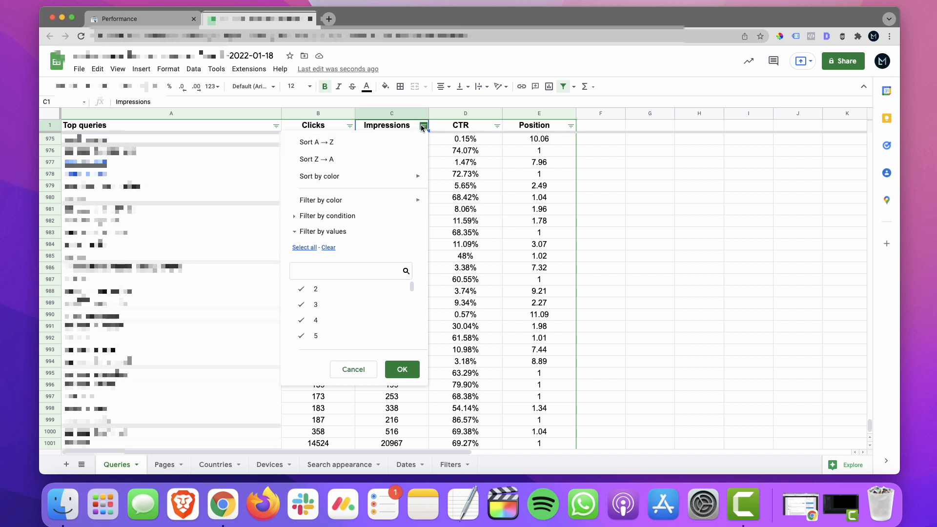
{"action": "mouse_move", "coordinate": [294, 218]}
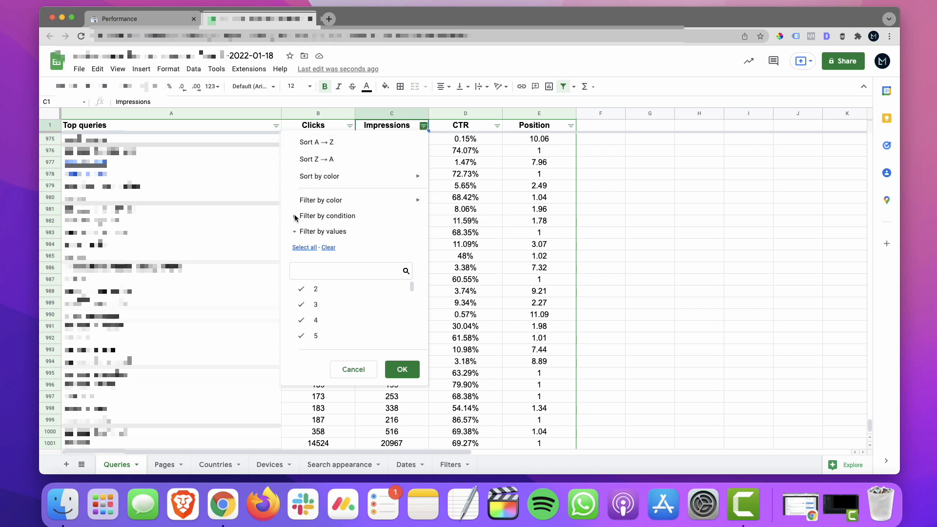
Apply a 'Greater than 2500' condition to the Impressions column
{"action": "left_click", "coordinate": [328, 216]}
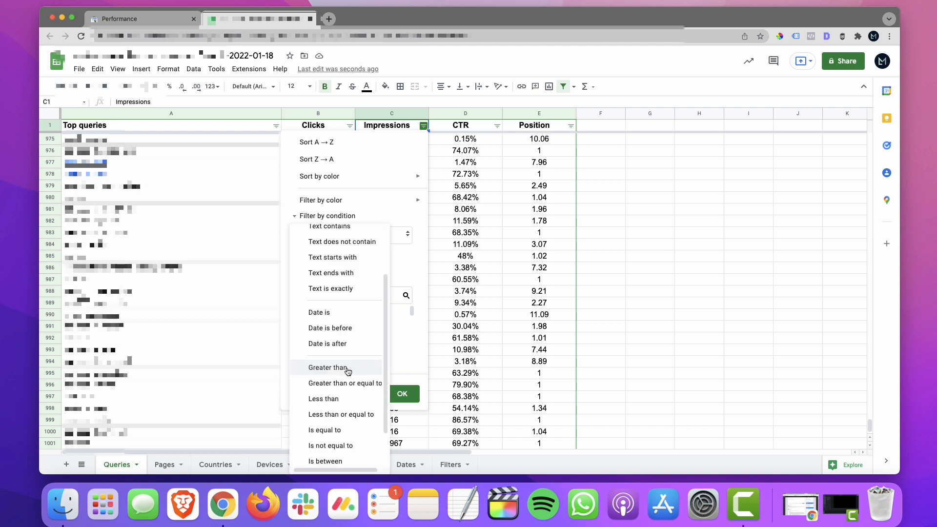
{"action": "left_click", "coordinate": [327, 368]}
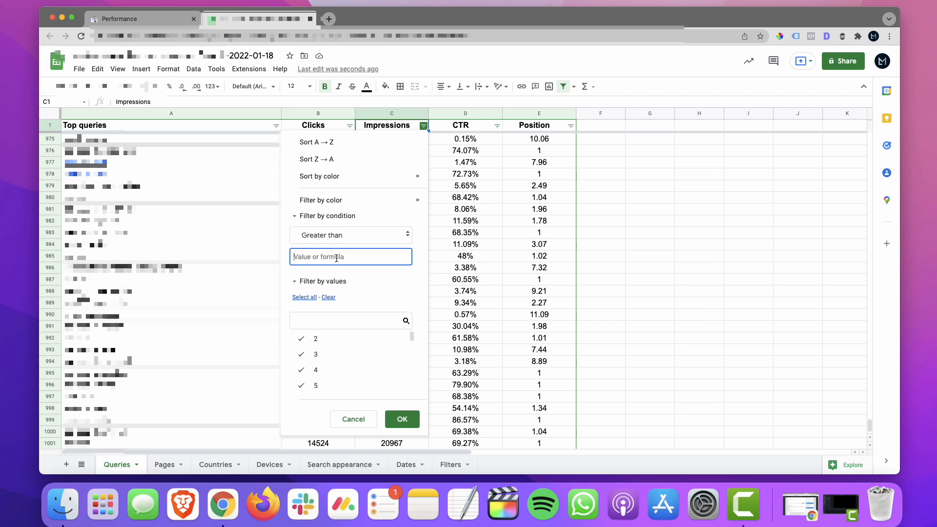
{"action": "type", "text": "2500"}
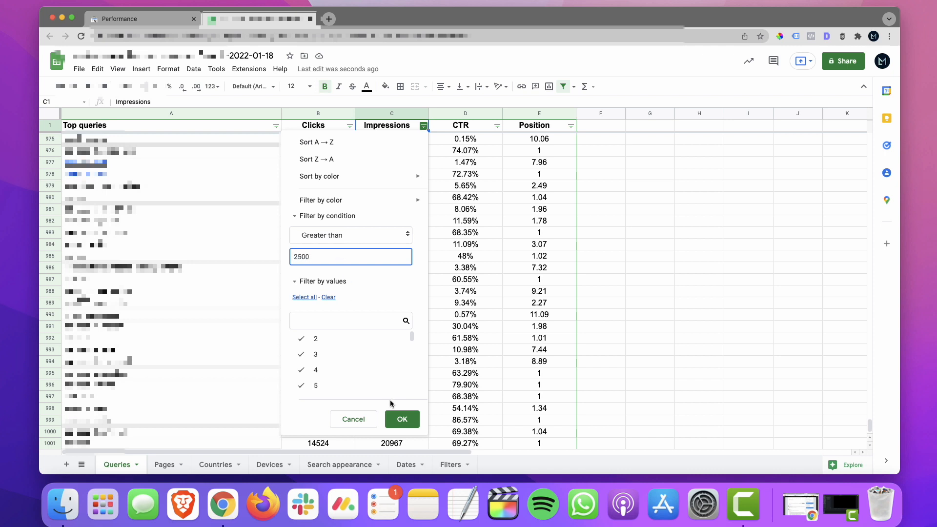
{"action": "left_click", "coordinate": [402, 418]}
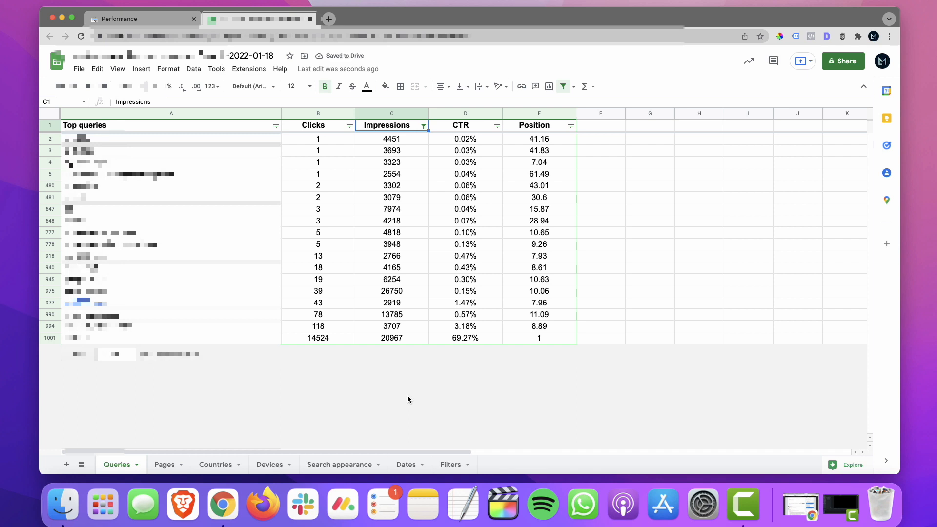
{"action": "mouse_move", "coordinate": [594, 291]}
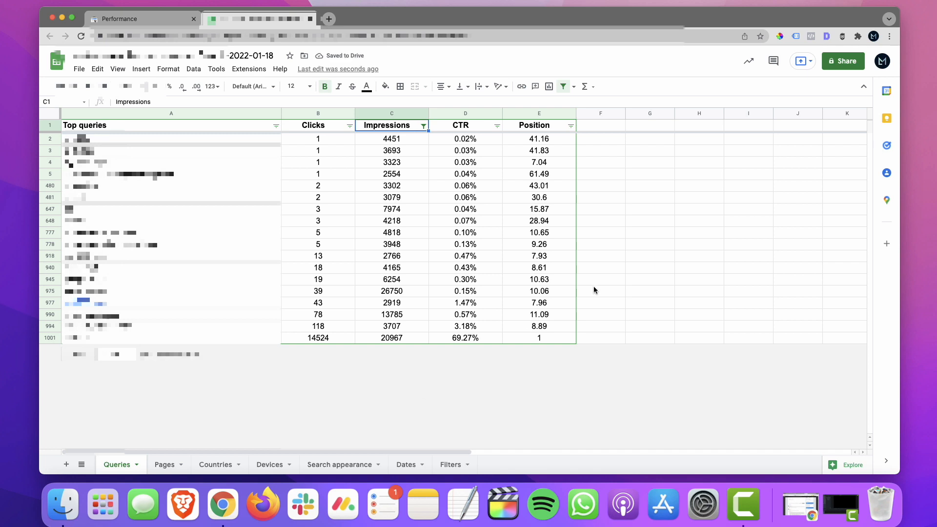
{"action": "mouse_move", "coordinate": [569, 126]}
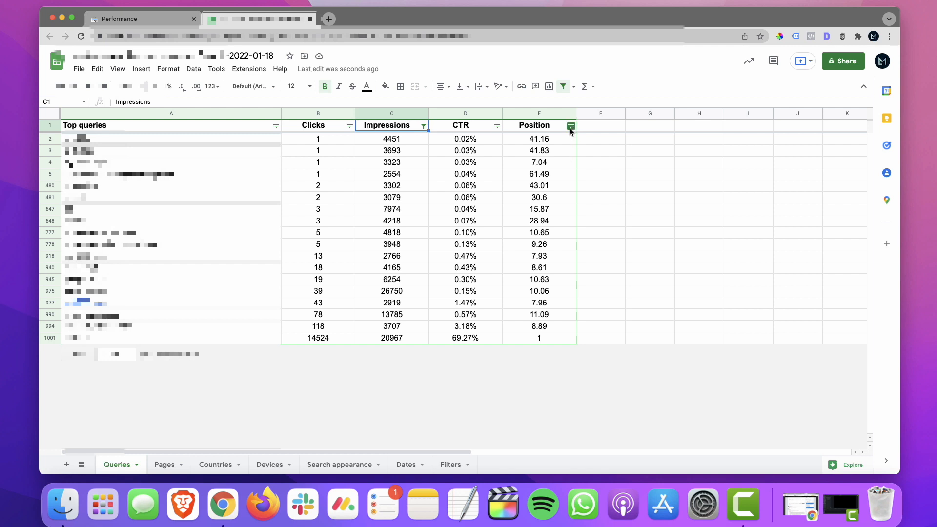
Inspect the row 4 query's clicks and impressions among the filtered results
{"action": "left_click", "coordinate": [650, 186]}
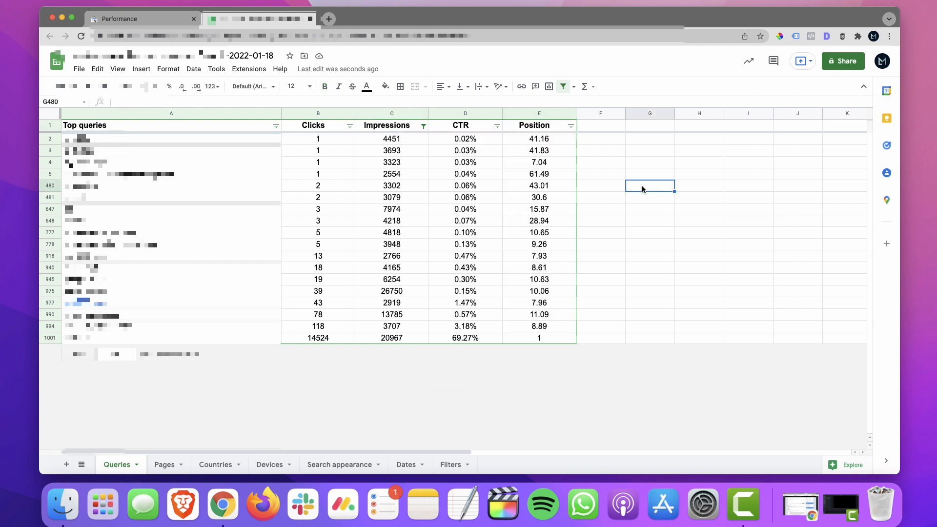
{"action": "mouse_move", "coordinate": [534, 304]}
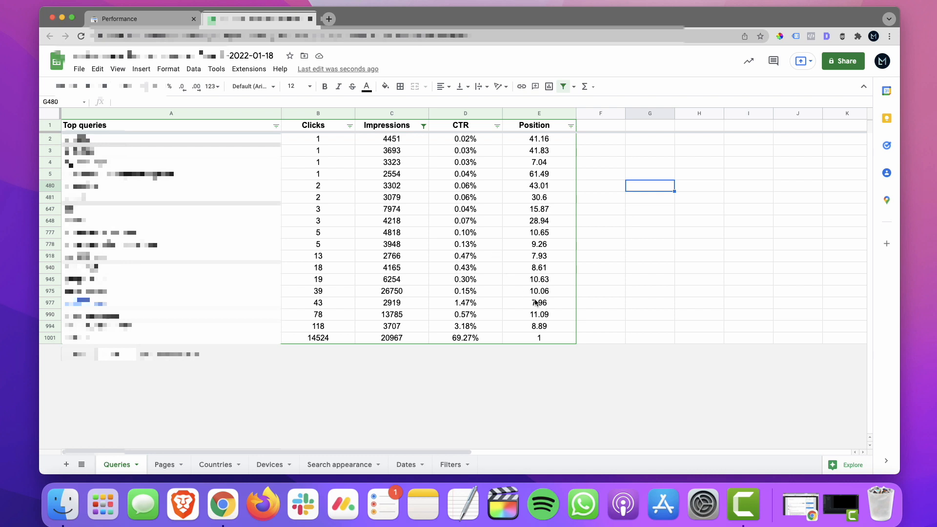
{"action": "mouse_move", "coordinate": [545, 333]}
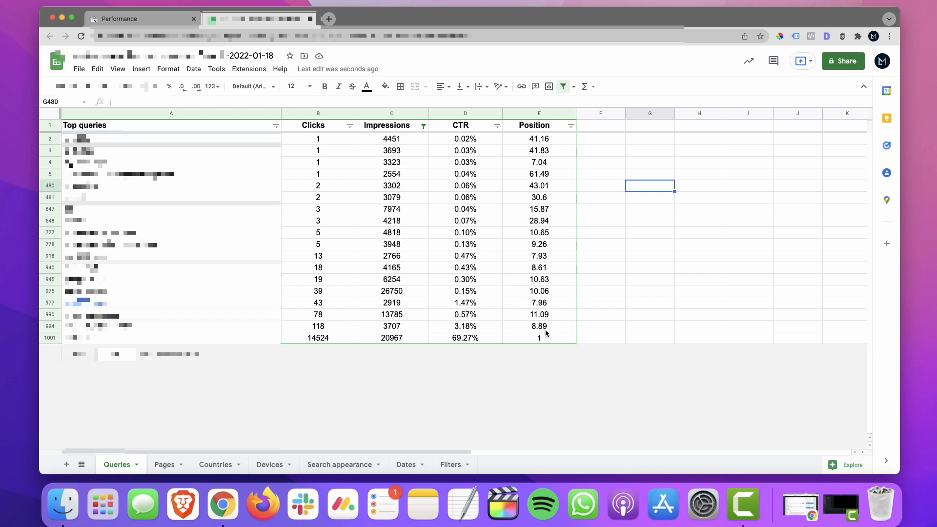
{"action": "mouse_move", "coordinate": [531, 279]}
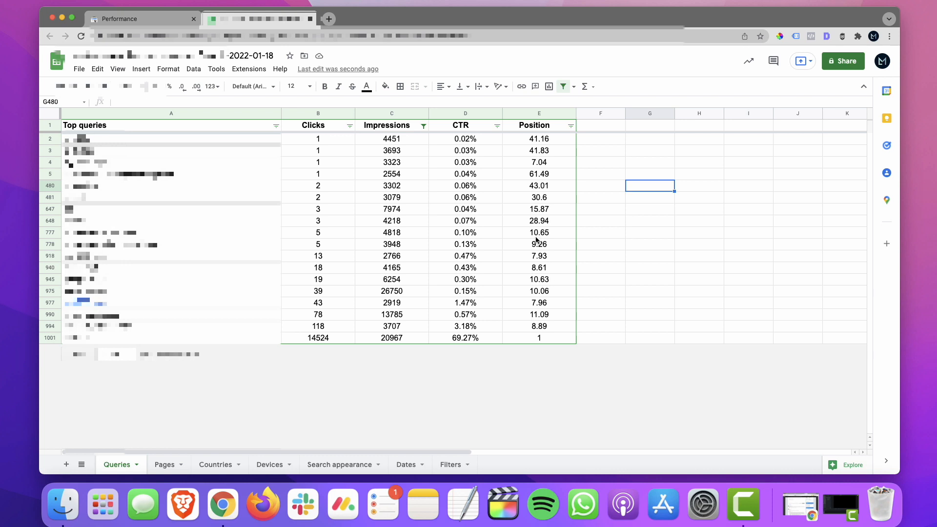
{"action": "mouse_move", "coordinate": [535, 197]}
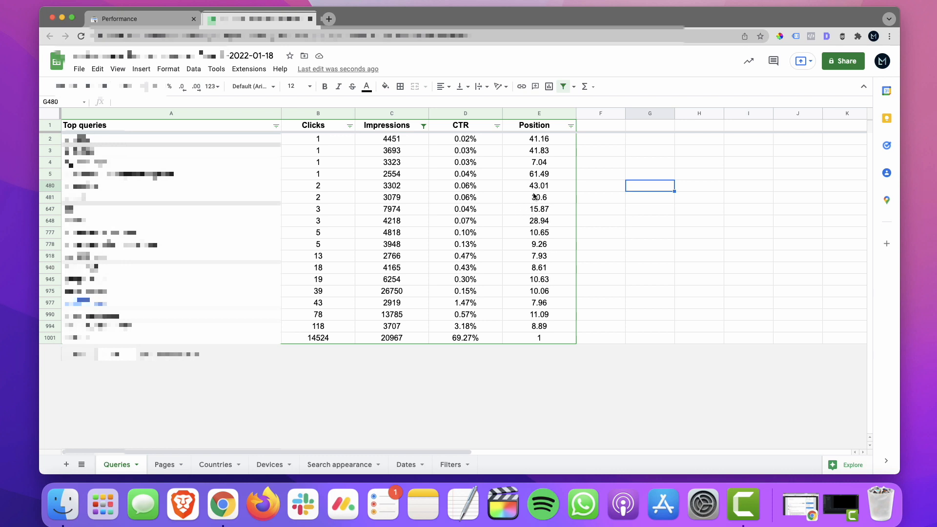
{"action": "mouse_move", "coordinate": [419, 224]}
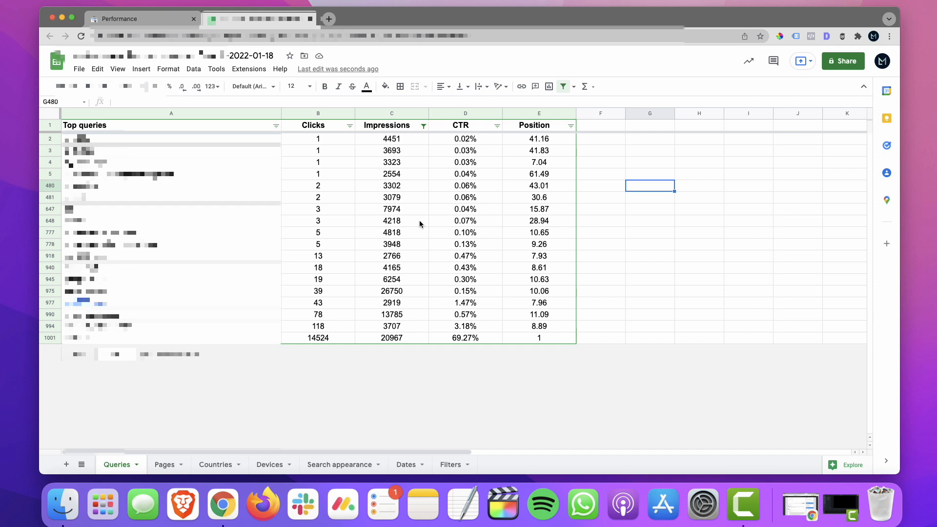
{"action": "mouse_move", "coordinate": [414, 236]}
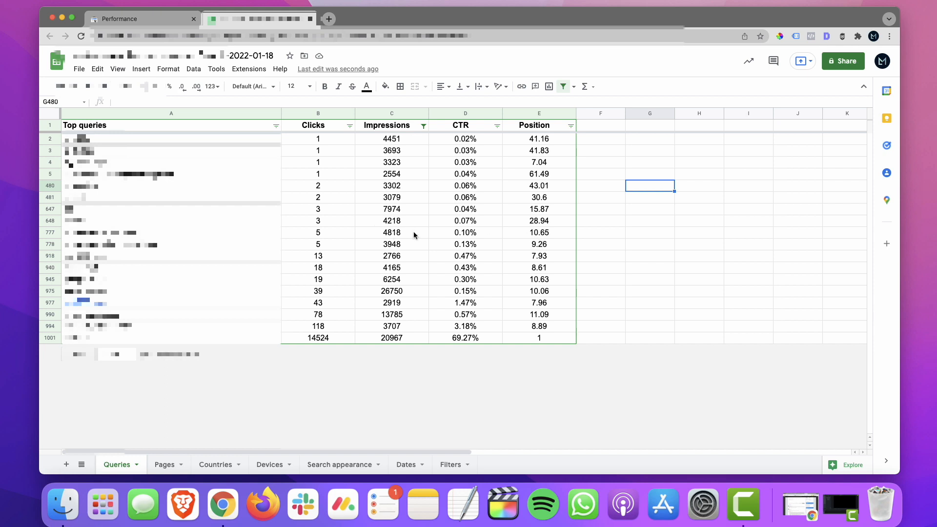
{"action": "mouse_move", "coordinate": [407, 236]}
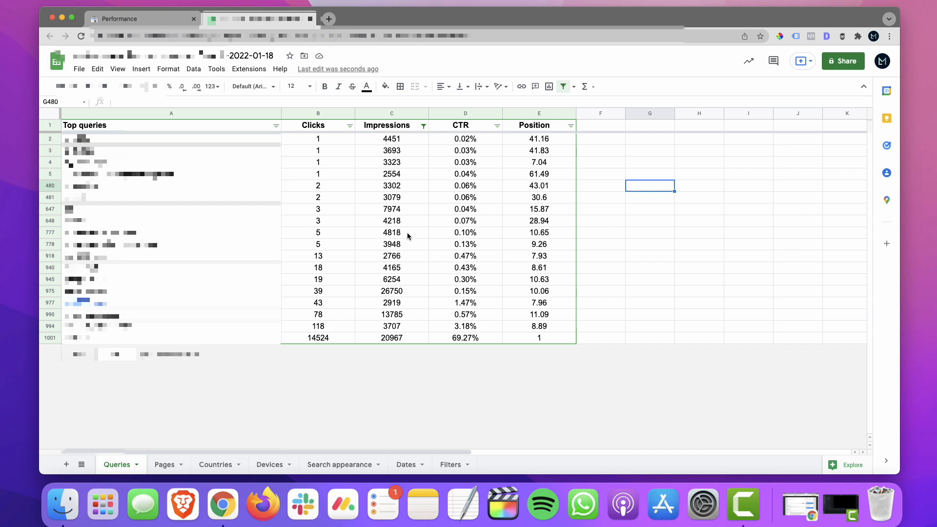
{"action": "mouse_move", "coordinate": [530, 242]}
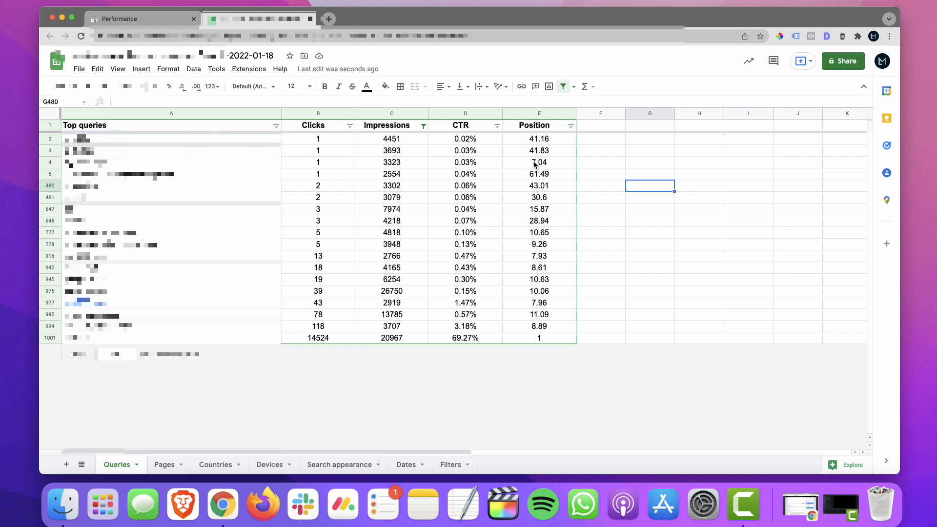
{"action": "left_click", "coordinate": [170, 162]}
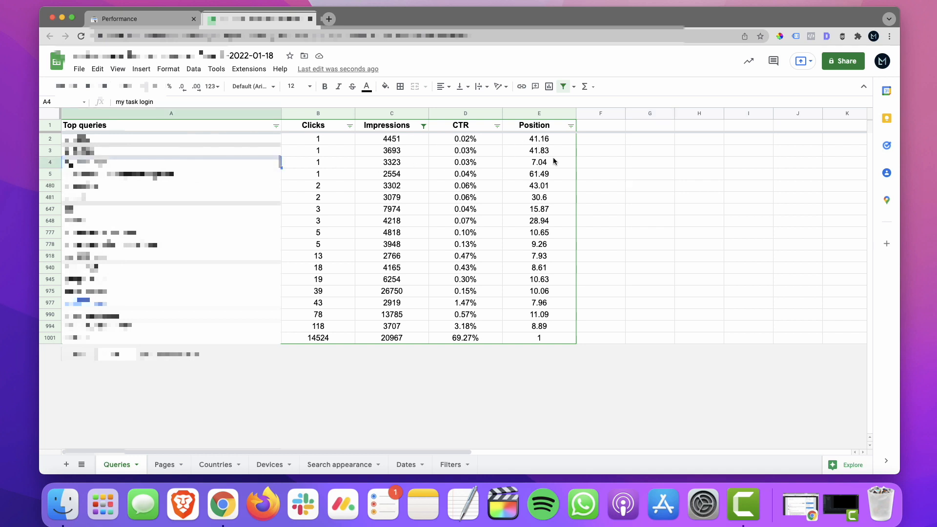
{"action": "left_click", "coordinate": [391, 162]}
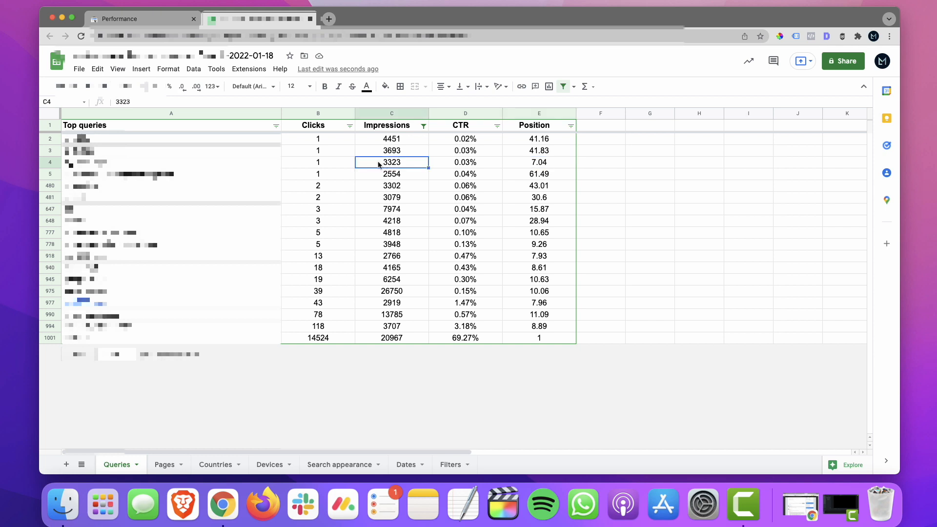
{"action": "left_click", "coordinate": [318, 162]}
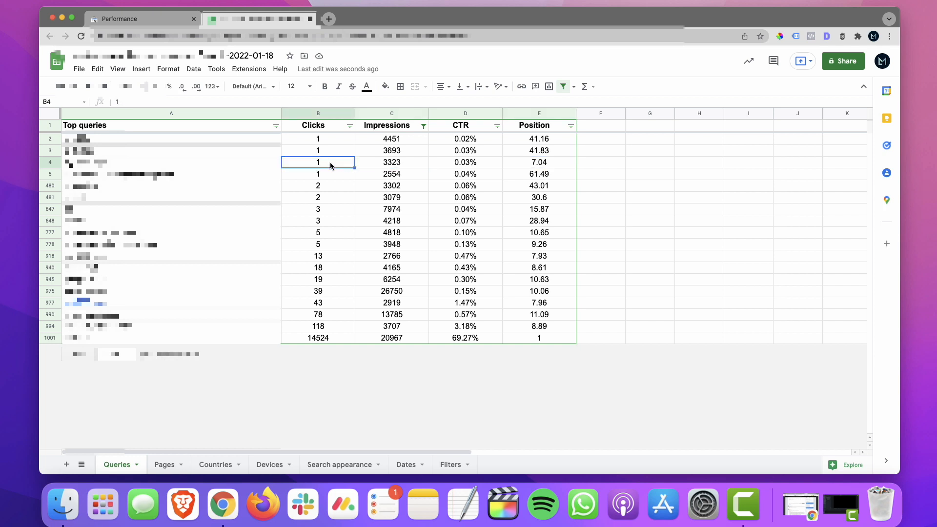
{"action": "mouse_move", "coordinate": [541, 216]}
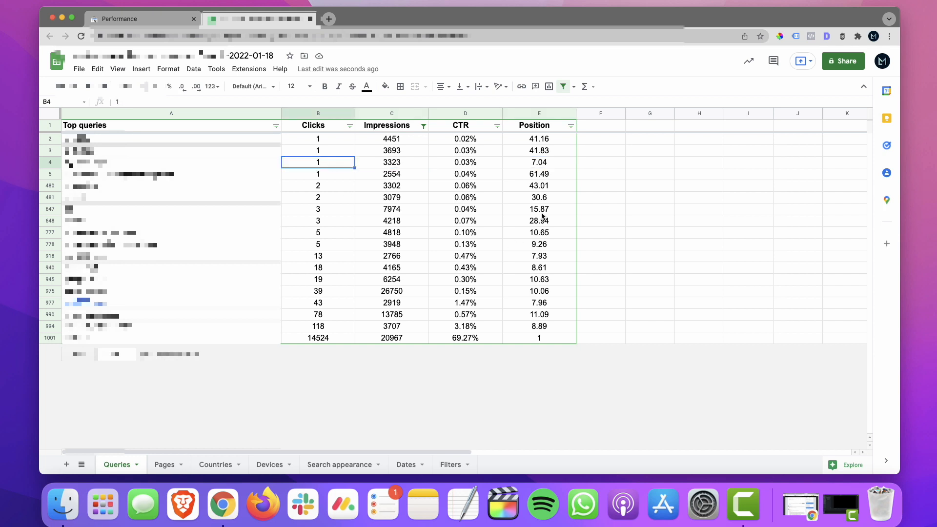
Check position and impressions for rows 777, 778, 918 and 940, then clear the Impressions filter
{"action": "left_click", "coordinate": [538, 232]}
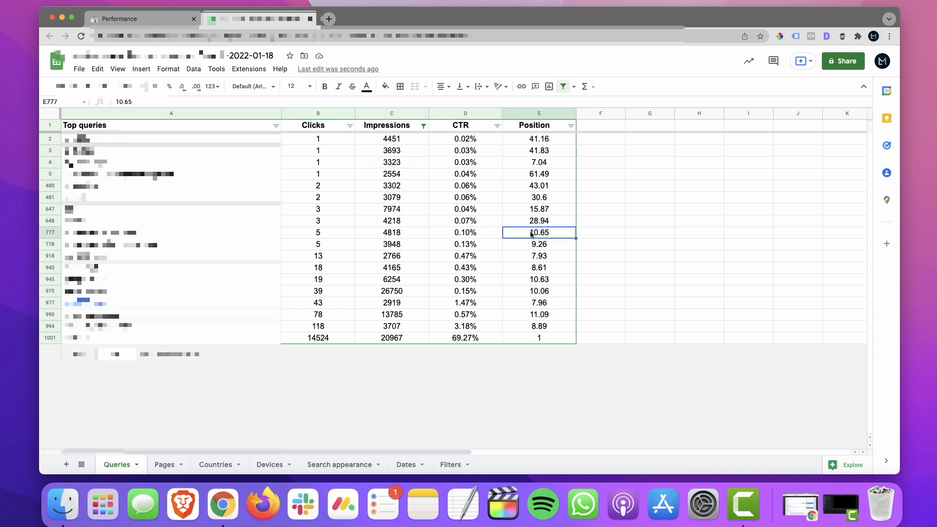
{"action": "left_click", "coordinate": [391, 232]}
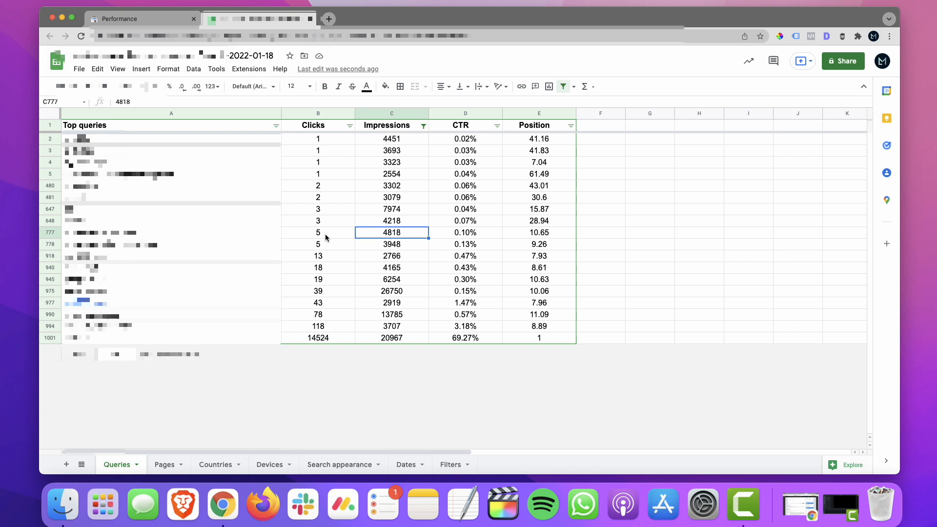
{"action": "left_click", "coordinate": [538, 244]}
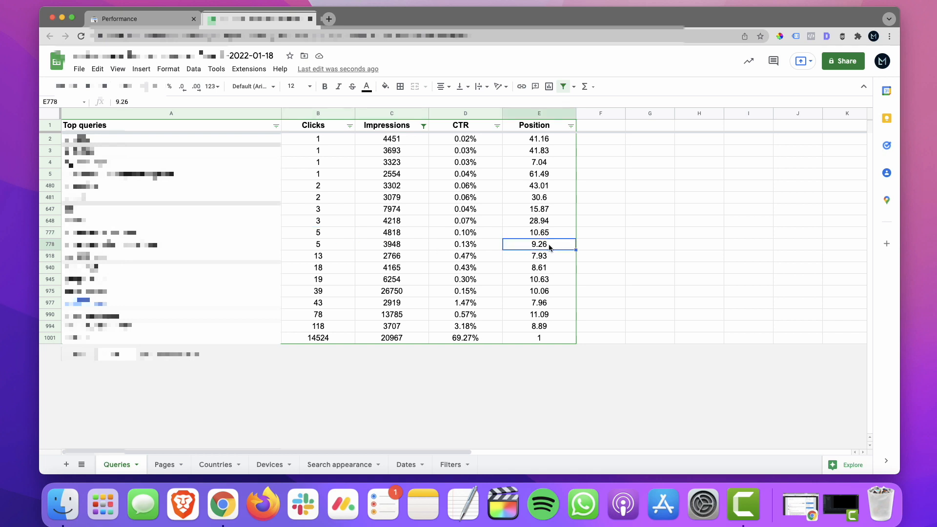
{"action": "left_click", "coordinate": [391, 244]}
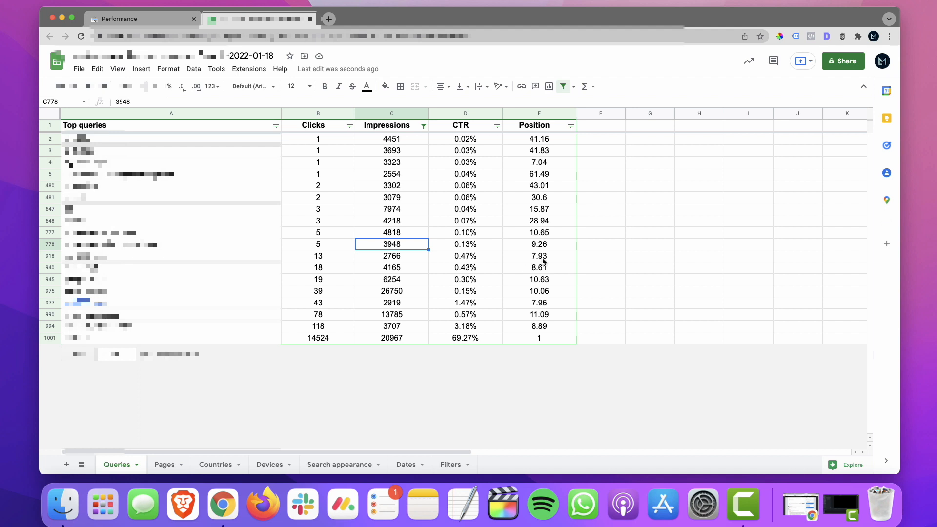
{"action": "left_click", "coordinate": [539, 256]}
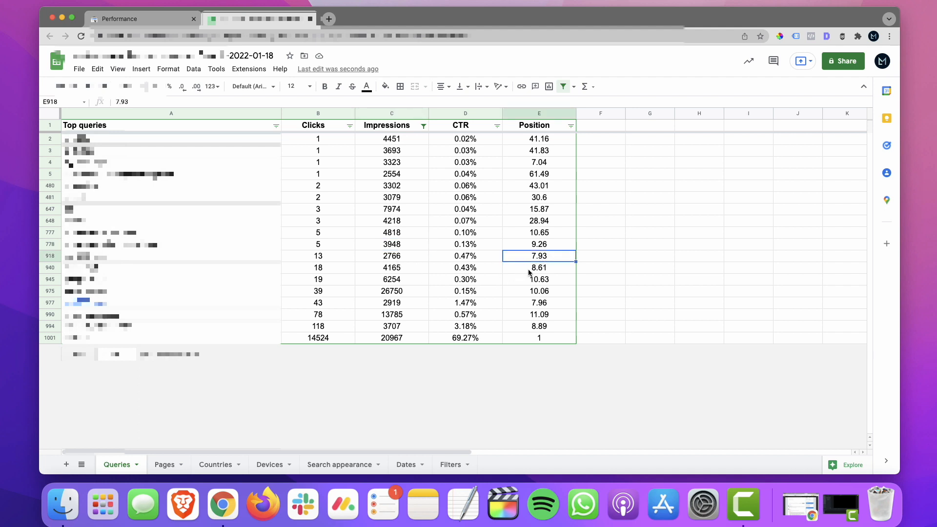
{"action": "left_click", "coordinate": [538, 268]}
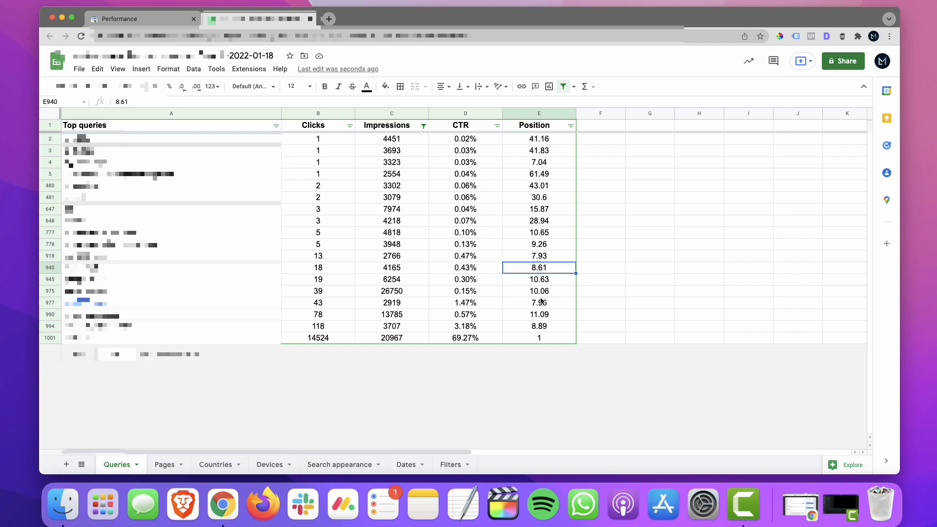
{"action": "left_click", "coordinate": [539, 315]}
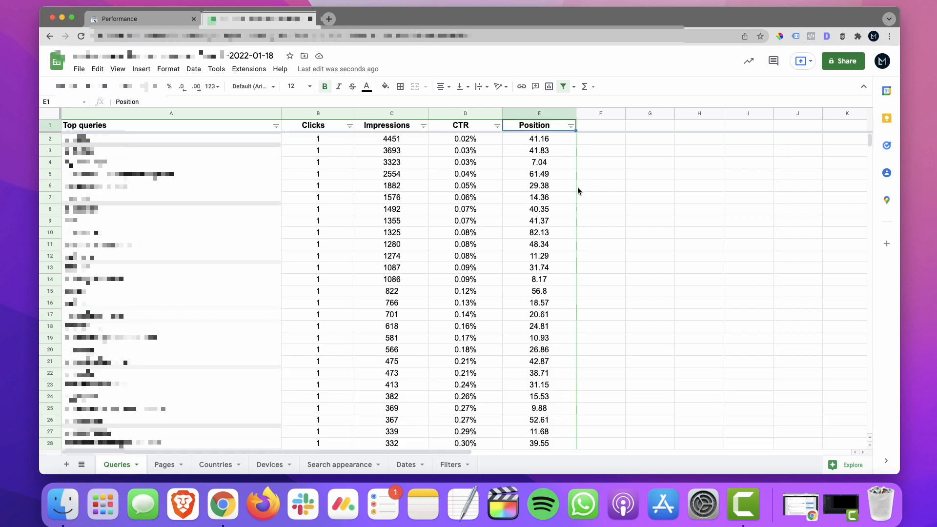
Apply a 'Less than or equal to 5' condition to the Position column
{"action": "left_click", "coordinate": [570, 126]}
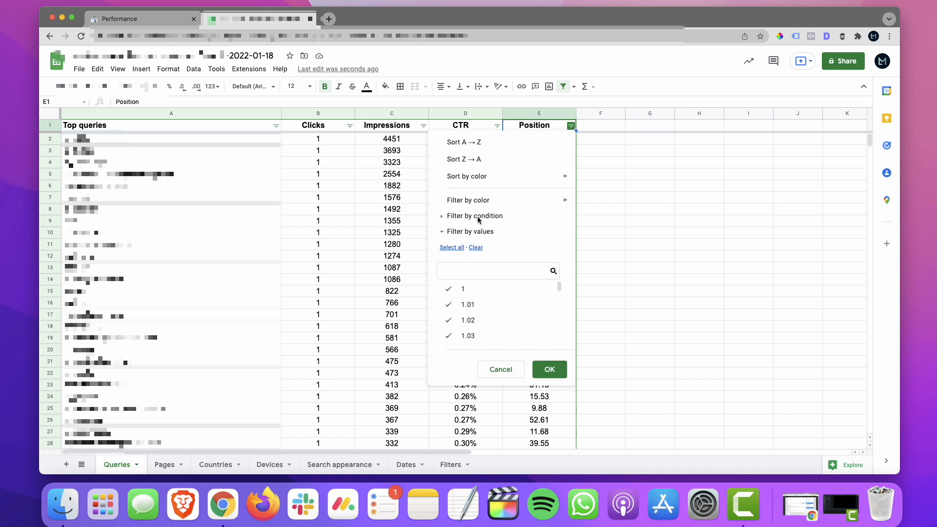
{"action": "left_click", "coordinate": [474, 215]}
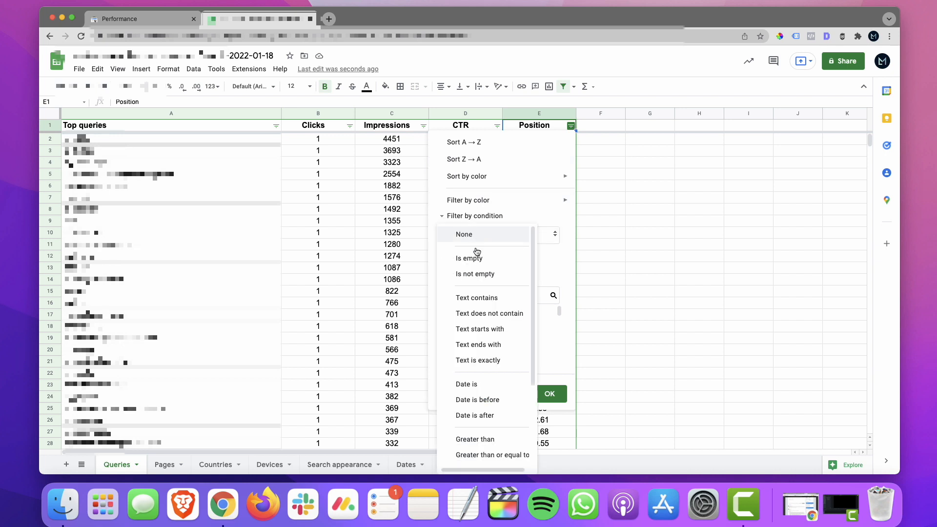
{"action": "scroll", "scroll_direction": "down", "scroll_amount": 3}
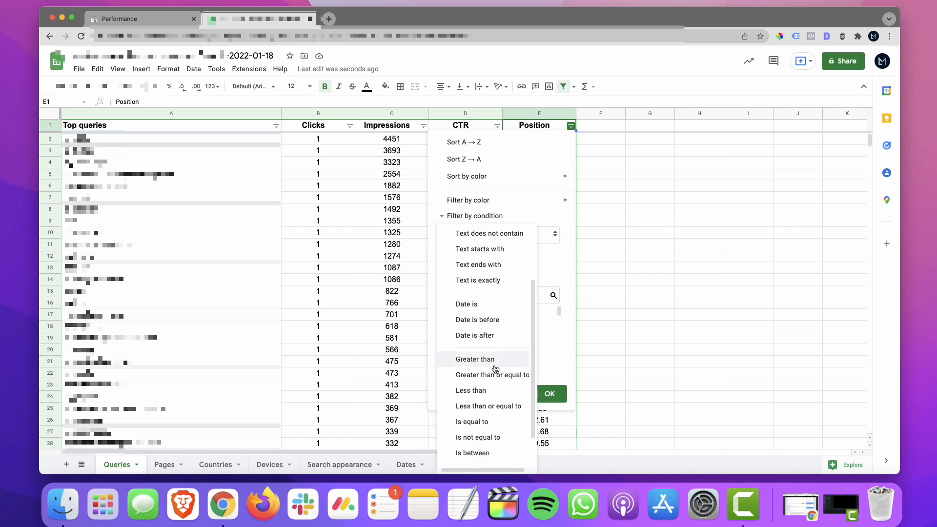
{"action": "left_click", "coordinate": [488, 405]}
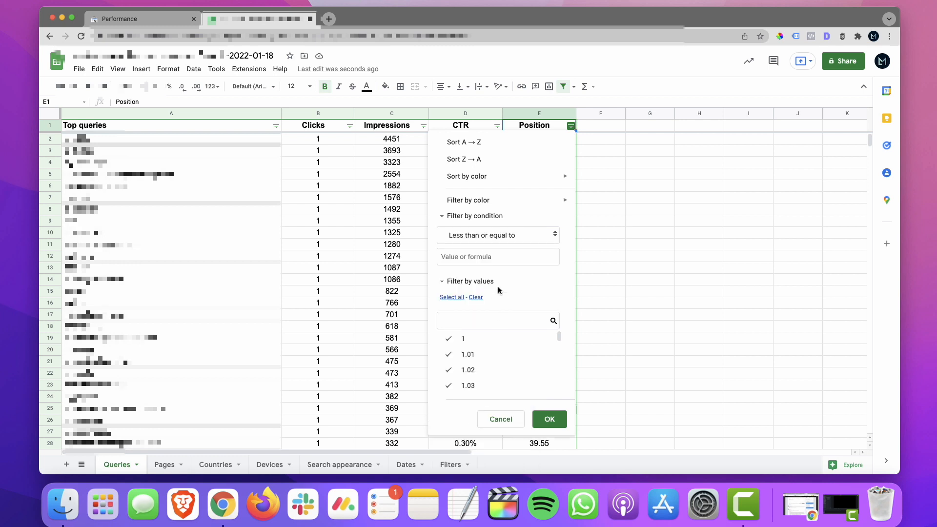
{"action": "type", "text": "5"}
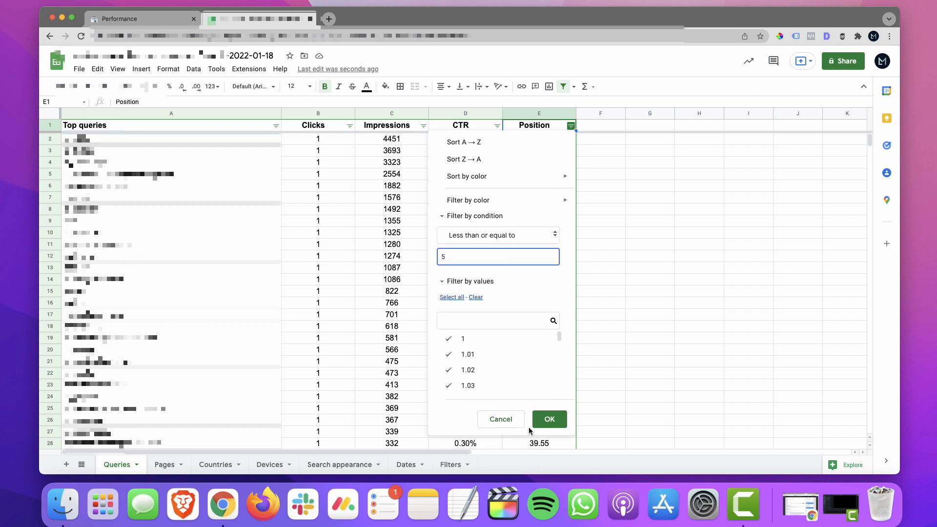
{"action": "left_click", "coordinate": [547, 418]}
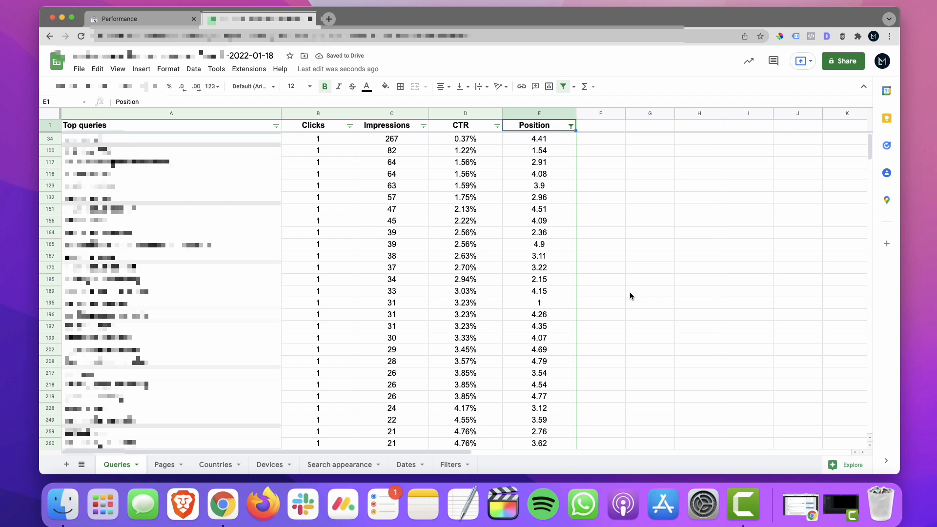
{"action": "mouse_move", "coordinate": [475, 142]}
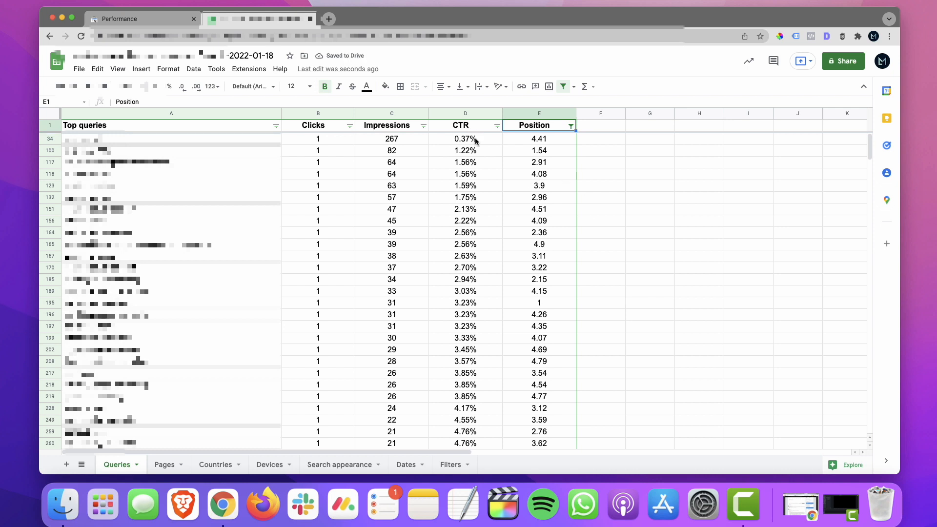
Sort the filtered sheet by column D (CTR) A to Z, lowest CTR first
{"action": "right_click", "coordinate": [464, 138]}
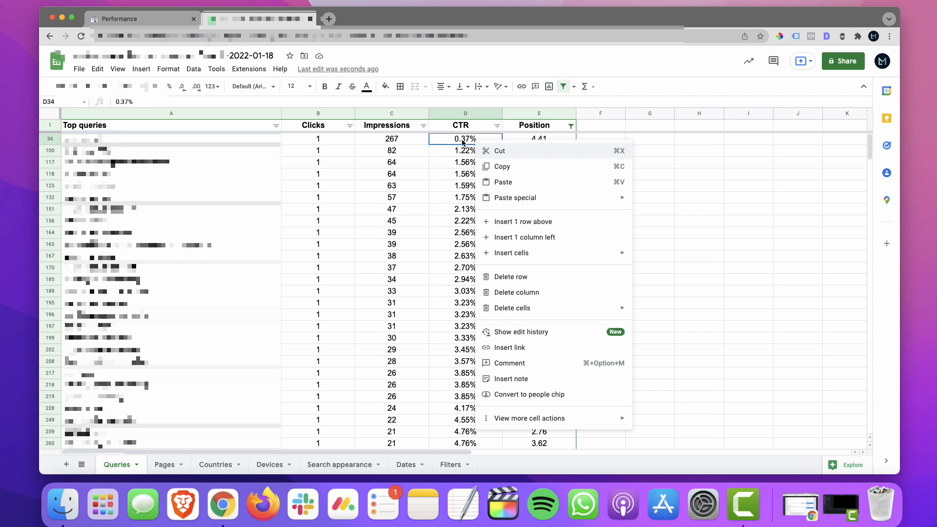
{"action": "left_click", "coordinate": [193, 69]}
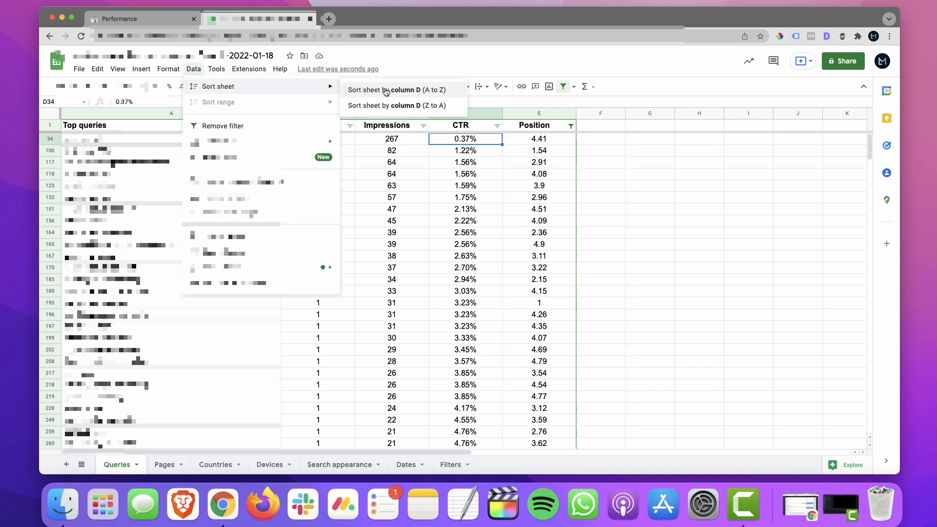
{"action": "left_click", "coordinate": [395, 90]}
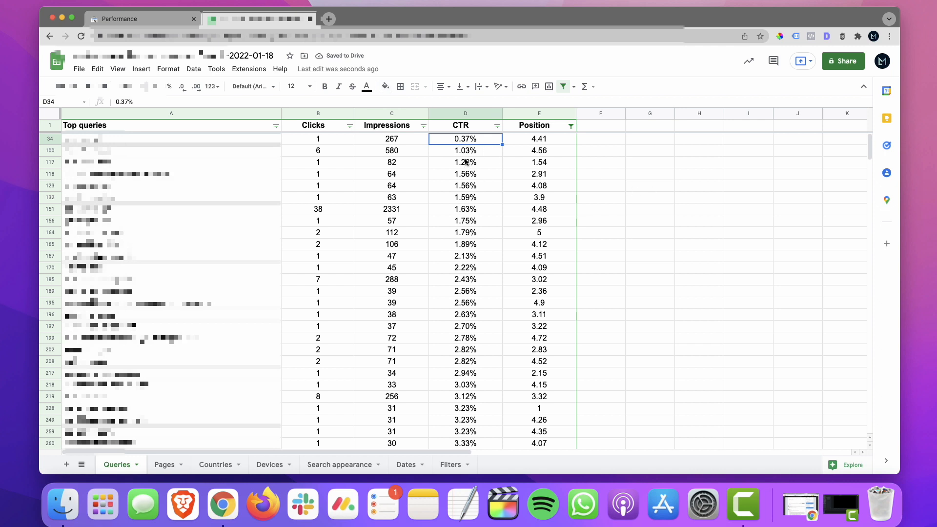
{"action": "scroll", "scroll_direction": "down", "scroll_amount": 3}
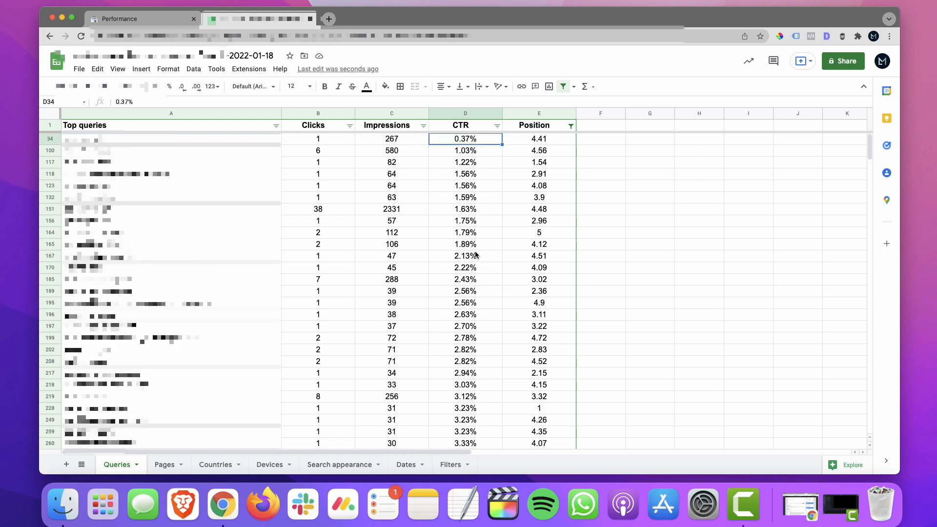
Highlight low-CTR top-five queries at 1.22%, 1.75%, 2.56%, 3.23%, 4.29% and 5.10% CTR
{"action": "left_click", "coordinate": [465, 162]}
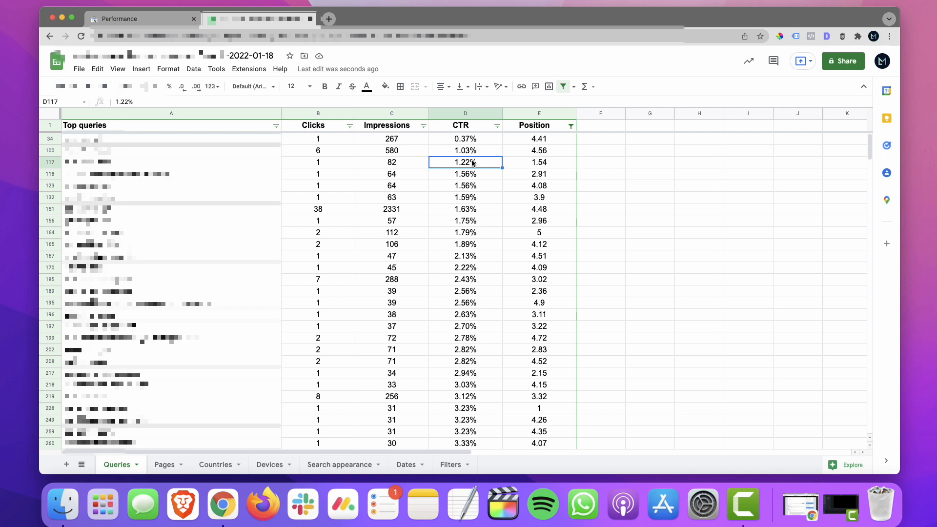
{"action": "mouse_move", "coordinate": [481, 167]}
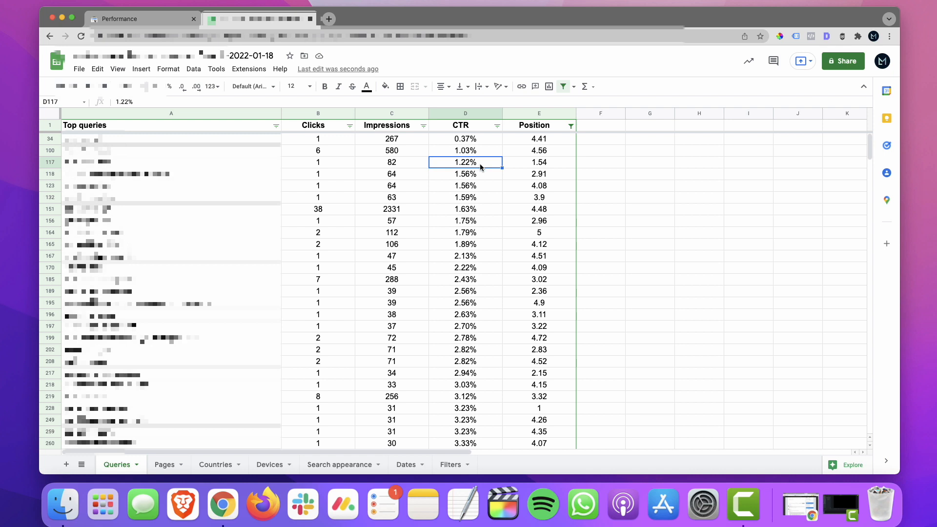
{"action": "mouse_move", "coordinate": [479, 170]}
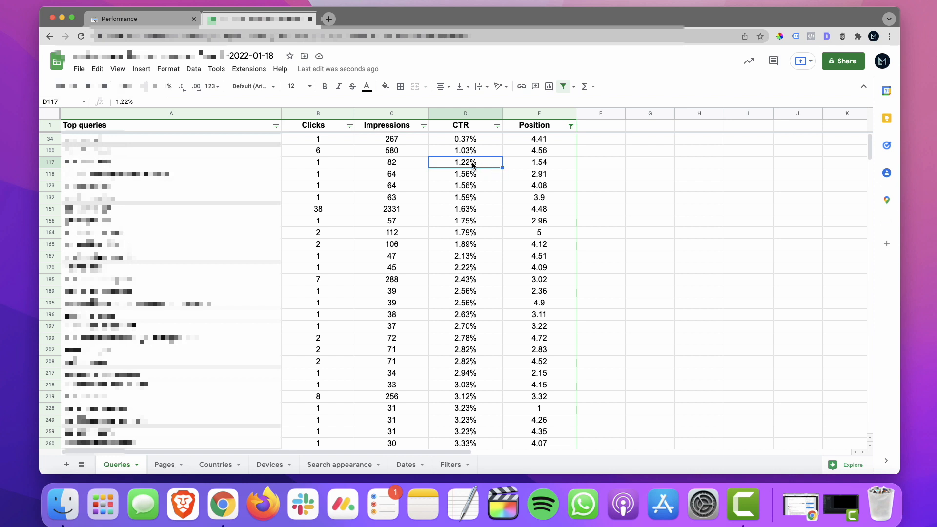
{"action": "left_click", "coordinate": [465, 221]}
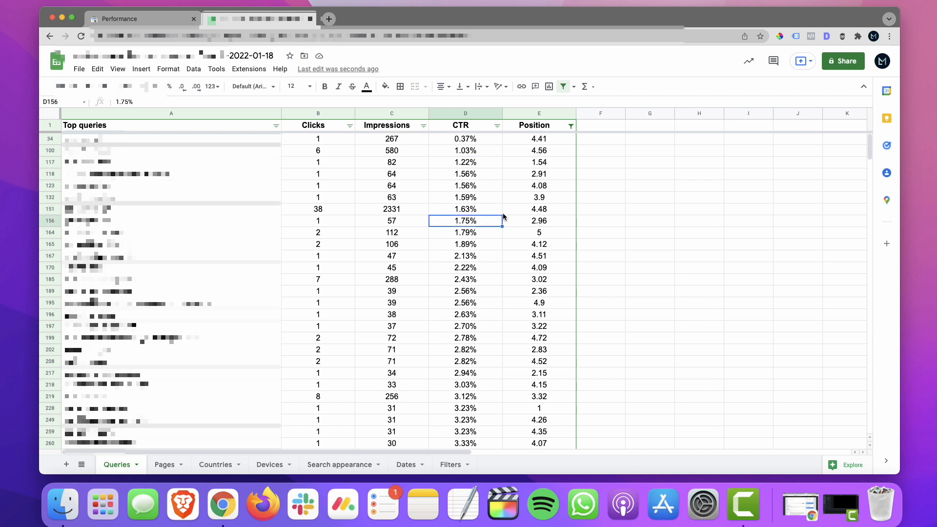
{"action": "mouse_move", "coordinate": [478, 181]}
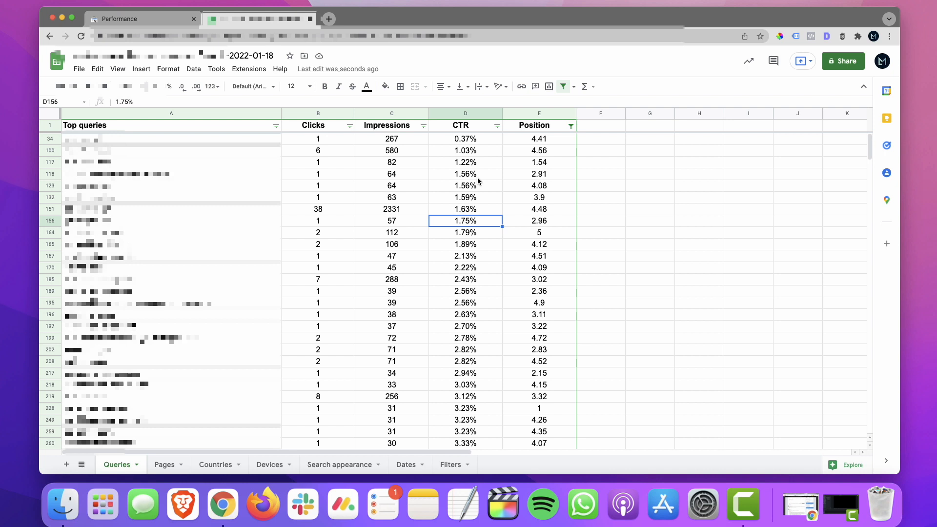
{"action": "mouse_move", "coordinate": [481, 242]}
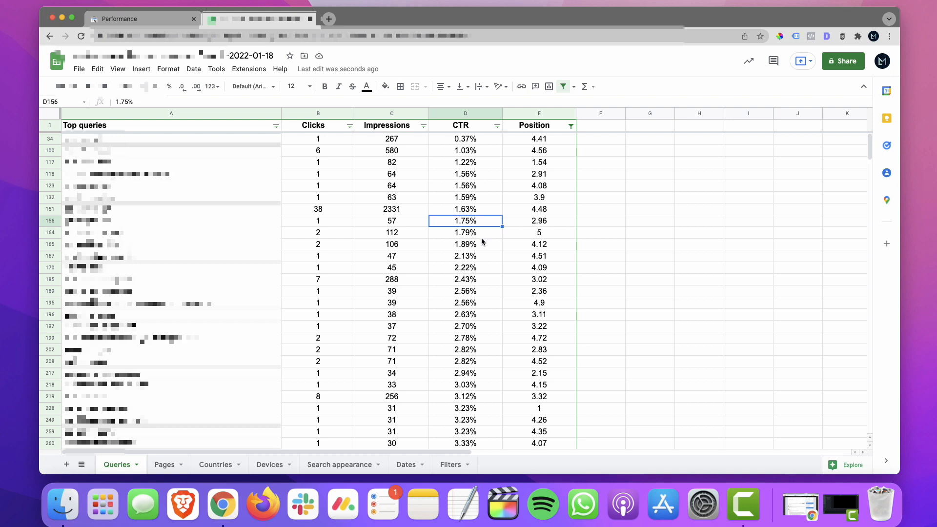
{"action": "mouse_move", "coordinate": [489, 273]}
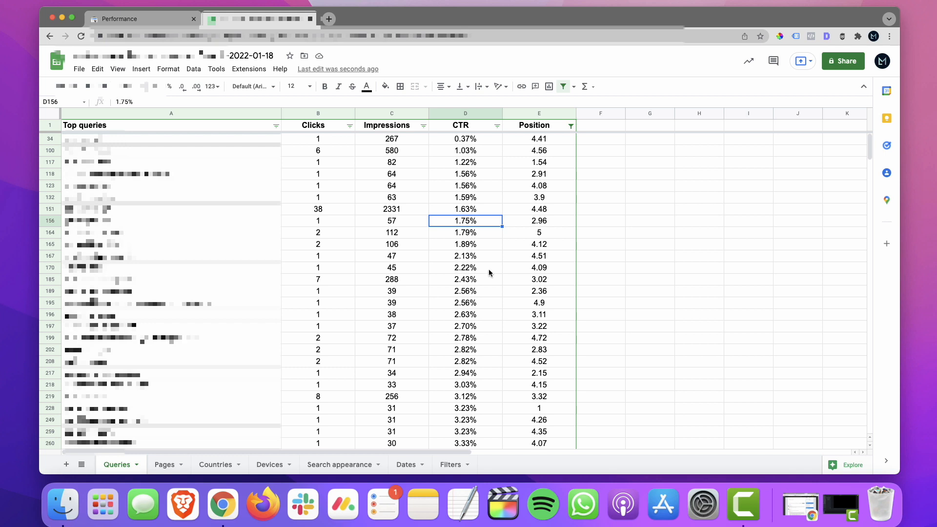
{"action": "left_click", "coordinate": [466, 291]}
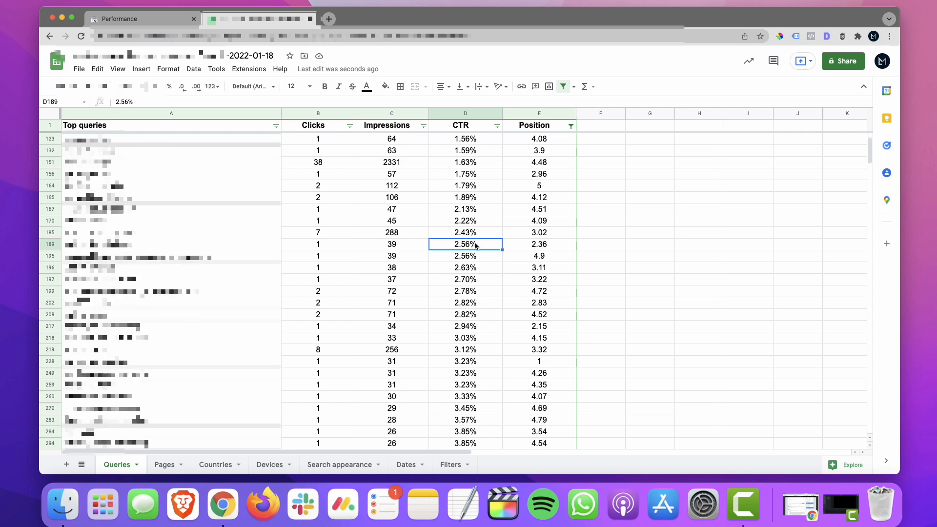
{"action": "mouse_move", "coordinate": [550, 245]}
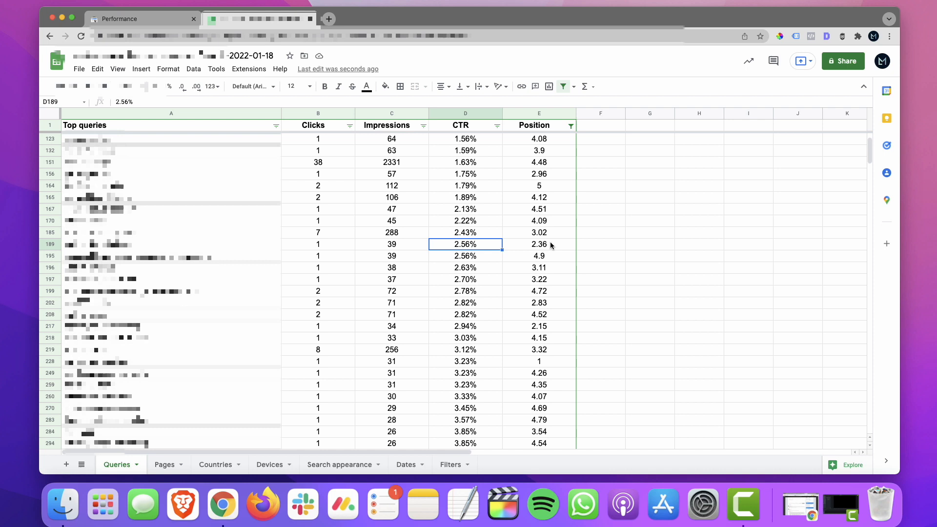
{"action": "left_click", "coordinate": [465, 361]}
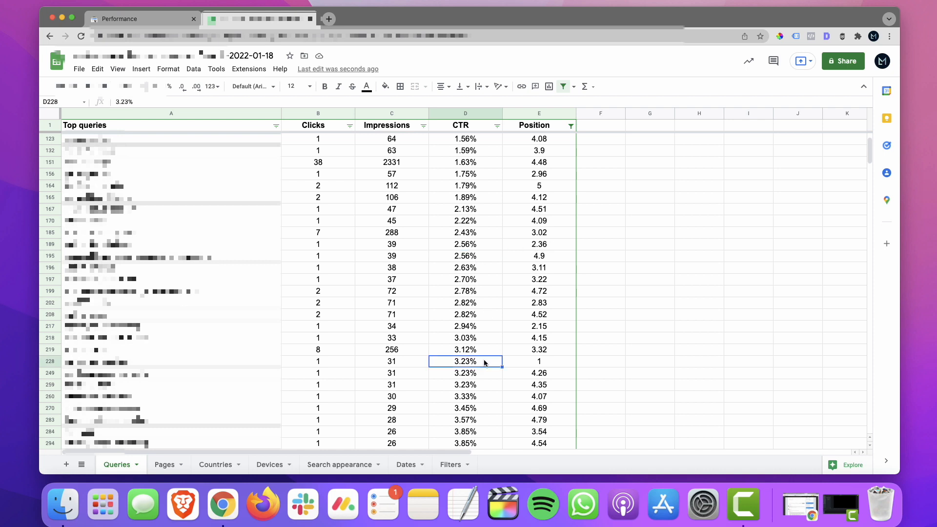
{"action": "mouse_move", "coordinate": [517, 363]}
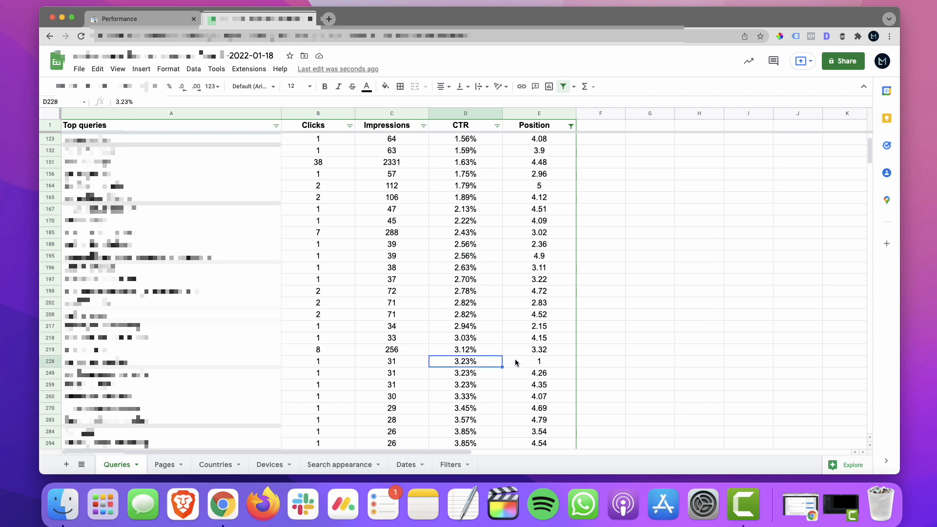
{"action": "mouse_move", "coordinate": [465, 361]}
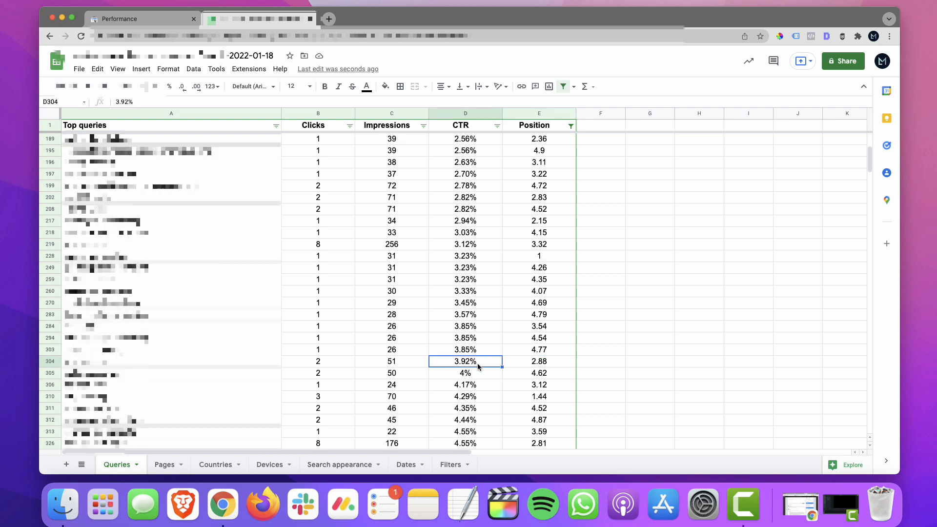
{"action": "left_click", "coordinate": [464, 396]}
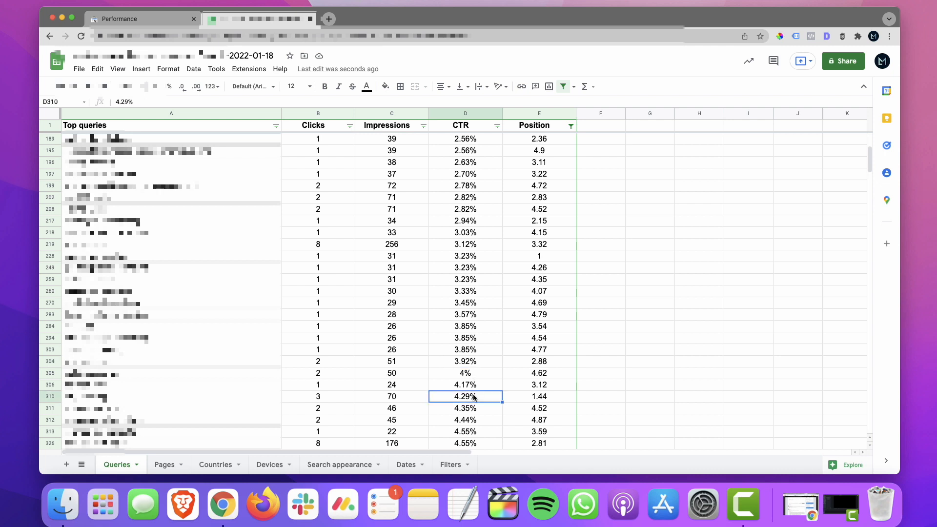
{"action": "mouse_move", "coordinate": [478, 373]}
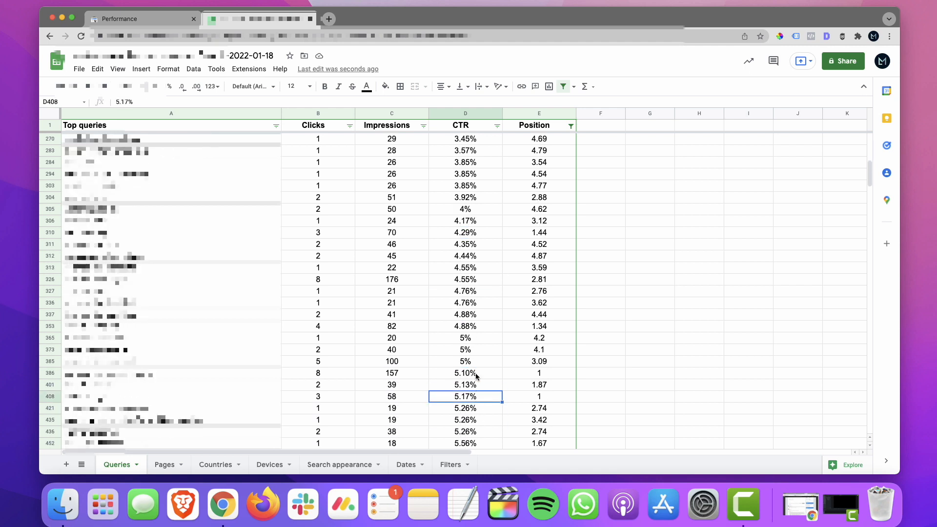
{"action": "left_click", "coordinate": [464, 373]}
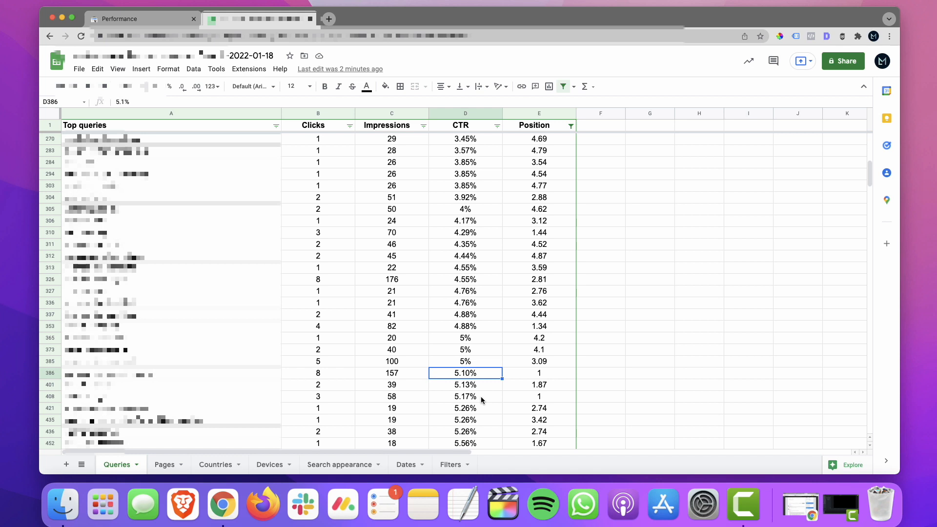
Scroll down the CTR-sorted list toward queries around 8.7% CTR
{"action": "scroll", "scroll_direction": "down", "scroll_amount": 3}
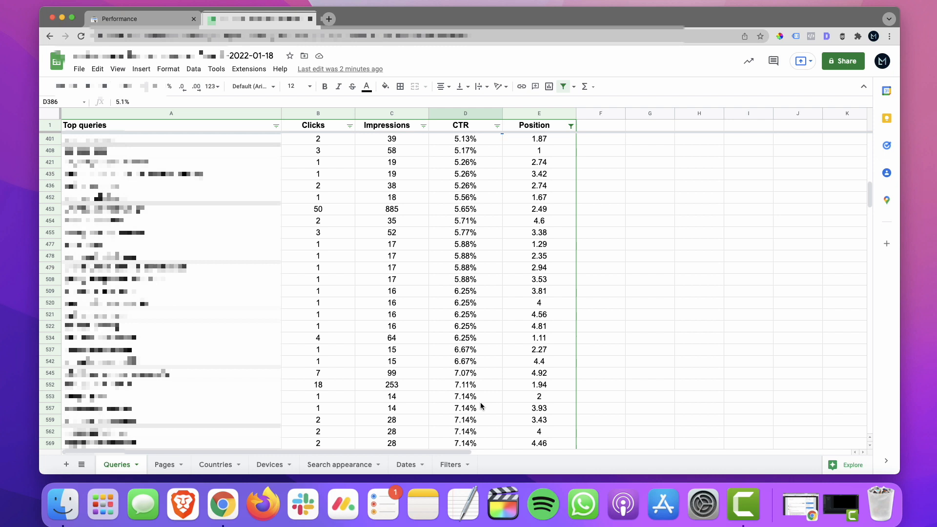
{"action": "scroll", "scroll_direction": "down", "scroll_amount": 3}
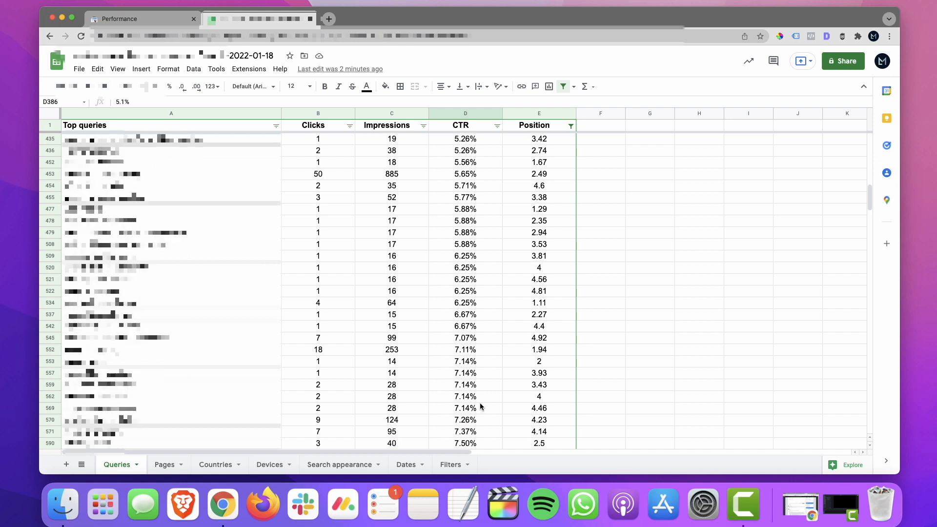
{"action": "scroll", "scroll_direction": "down", "scroll_amount": 3}
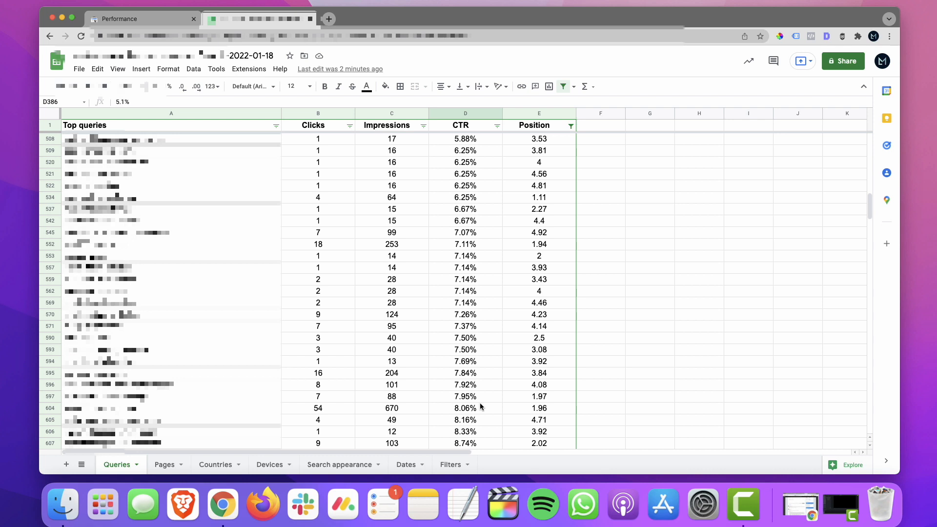
{"action": "mouse_move", "coordinate": [468, 425]}
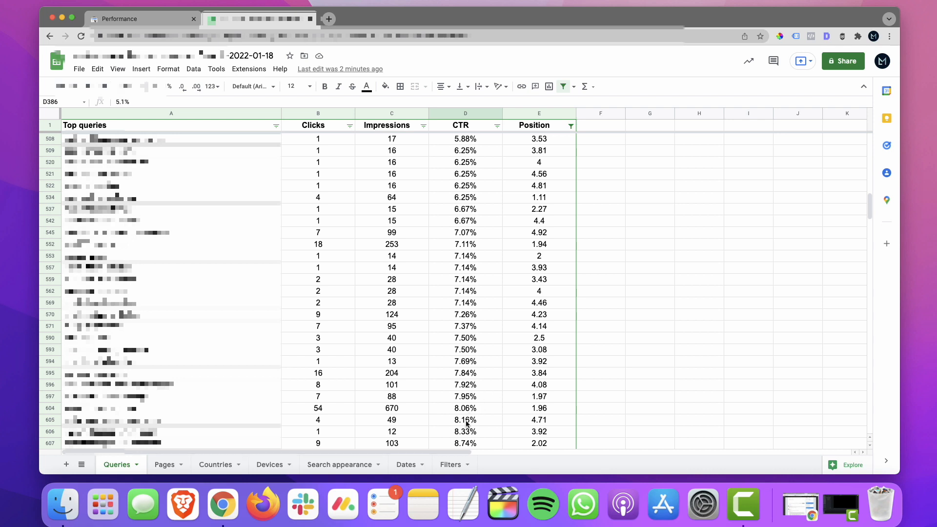
{"action": "mouse_move", "coordinate": [459, 405]}
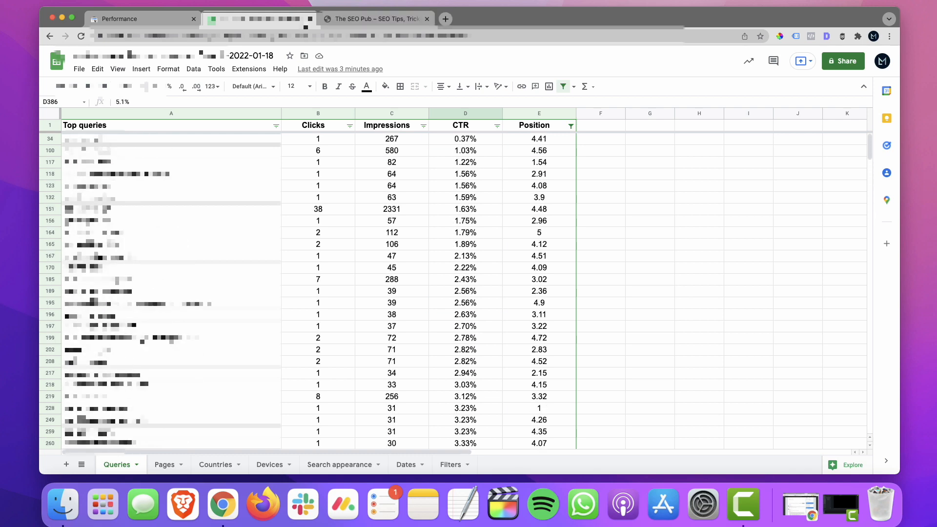
Switch to The SEO Pub browser tab to view its homepage
{"action": "left_click", "coordinate": [375, 19]}
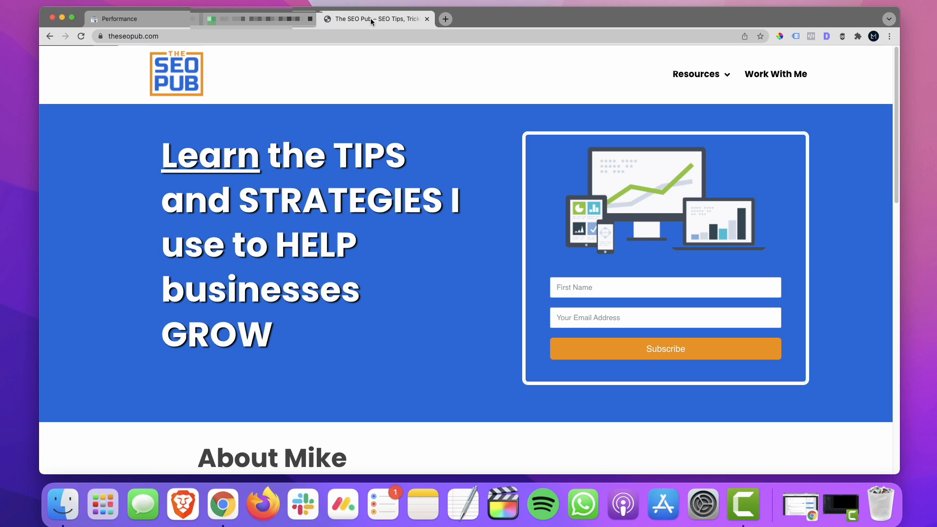
{"action": "mouse_move", "coordinate": [465, 307]}
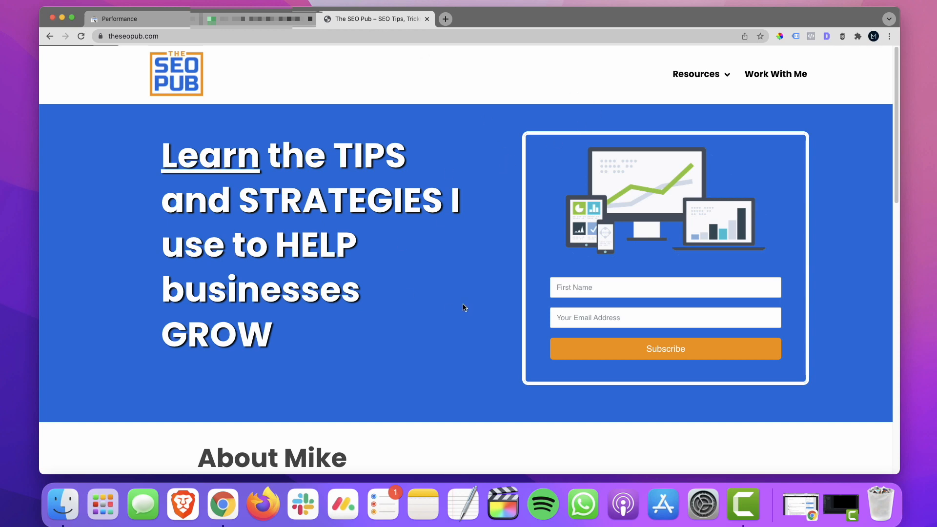